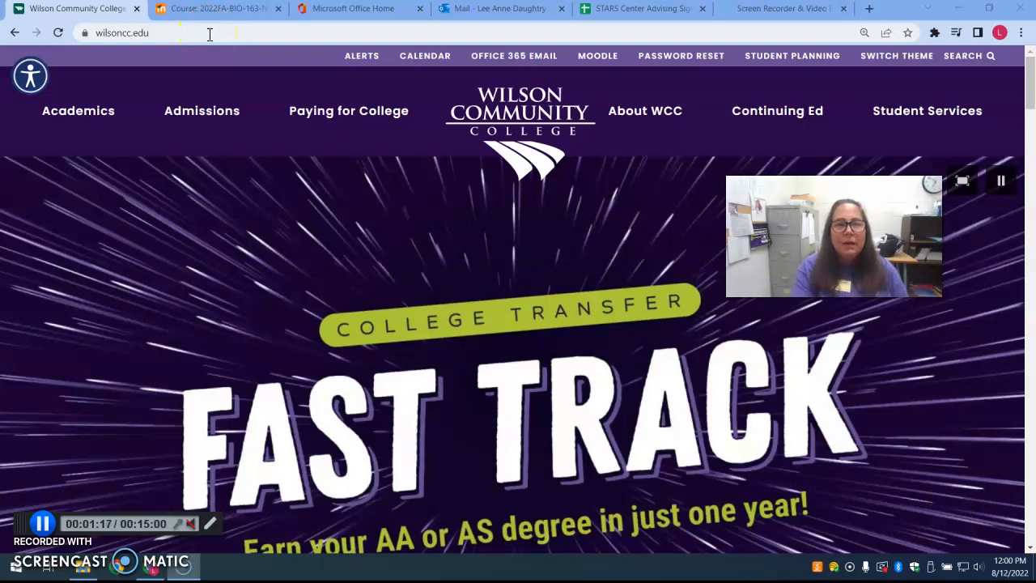
mouse_move(348, 191)
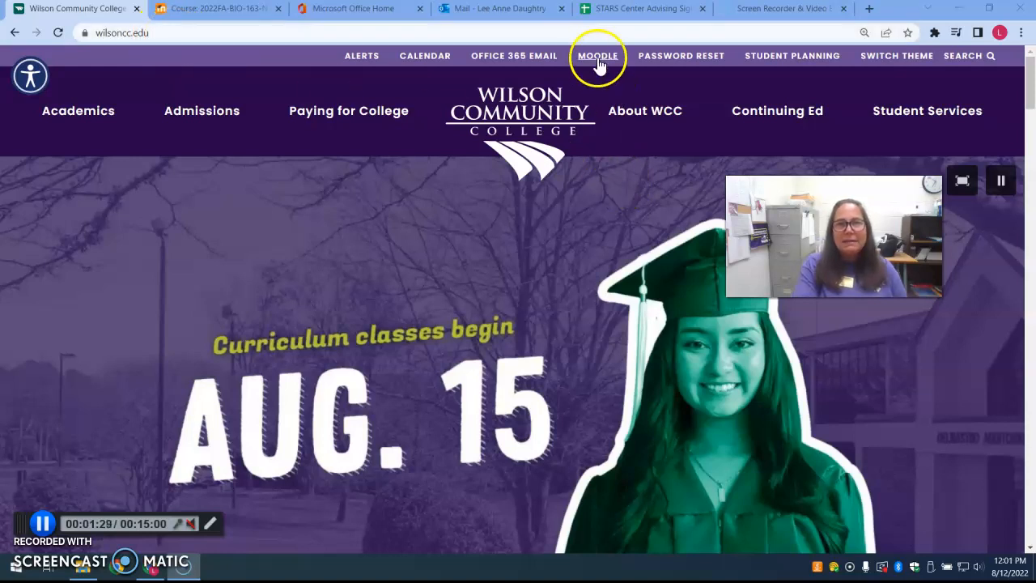
Follow the MOODLE link in the wilsoncc.edu navigation bar to reach the college's Moodle portal
click(597, 55)
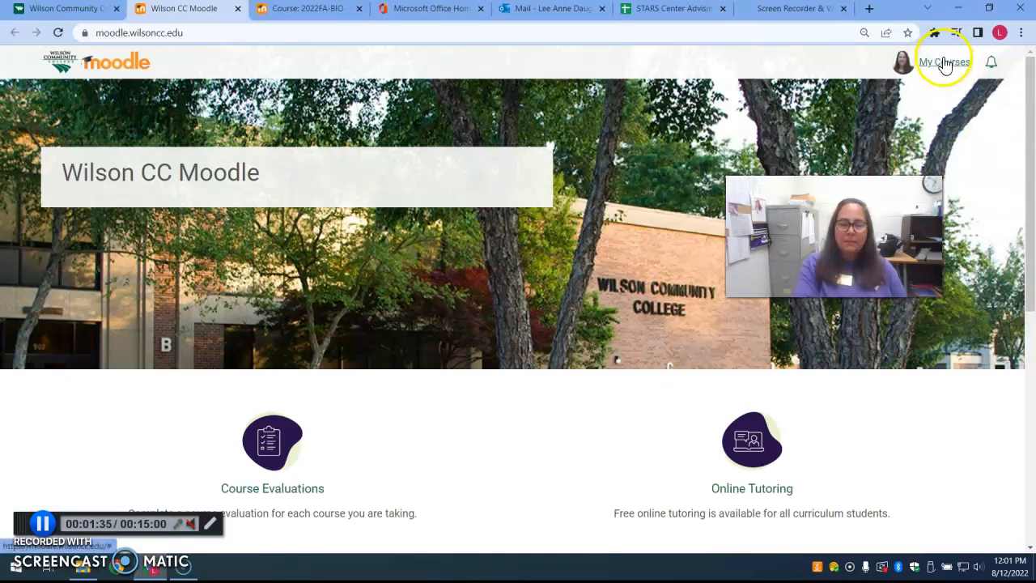
Show My Courses so the 2022FA-BIO-163-NT1 Basic Anat & Physiology card is available
click(944, 61)
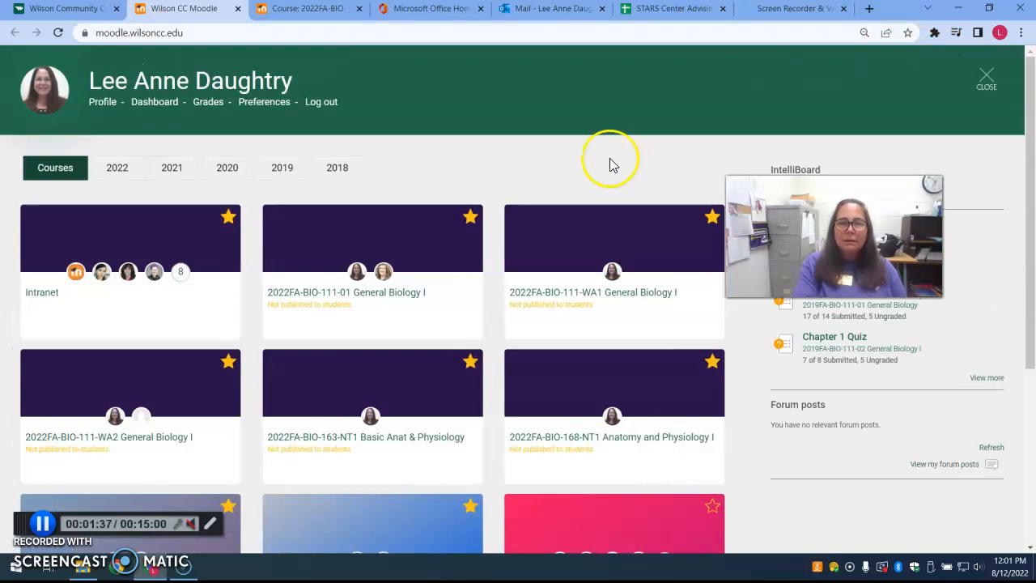
mouse_move(348, 384)
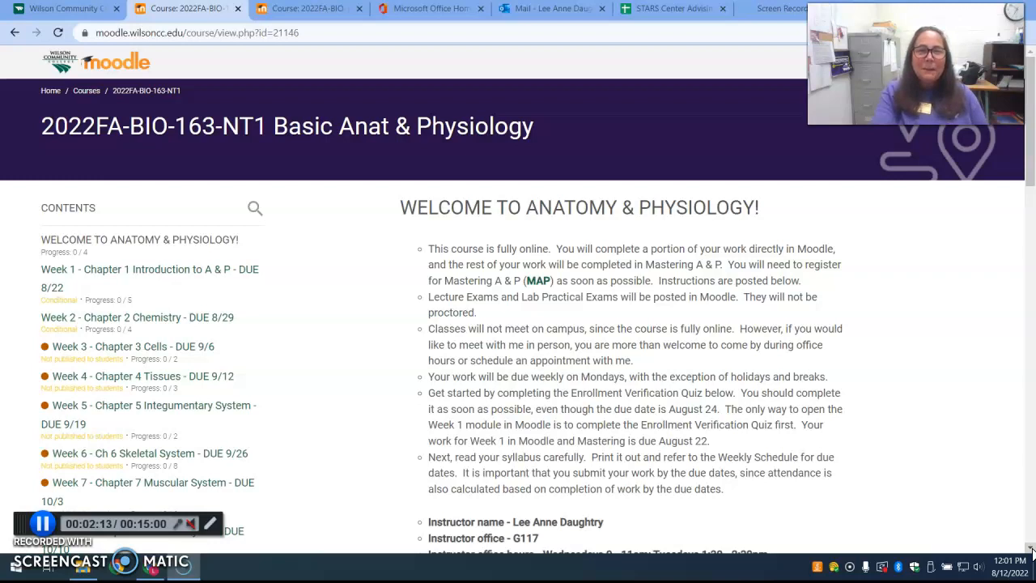
scroll(down, 3)
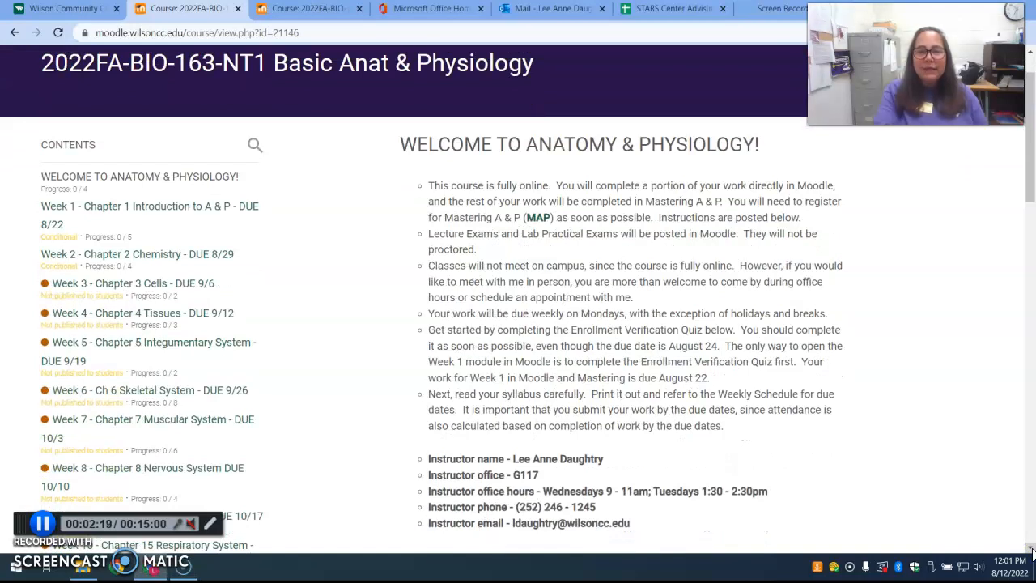
scroll(down, 3)
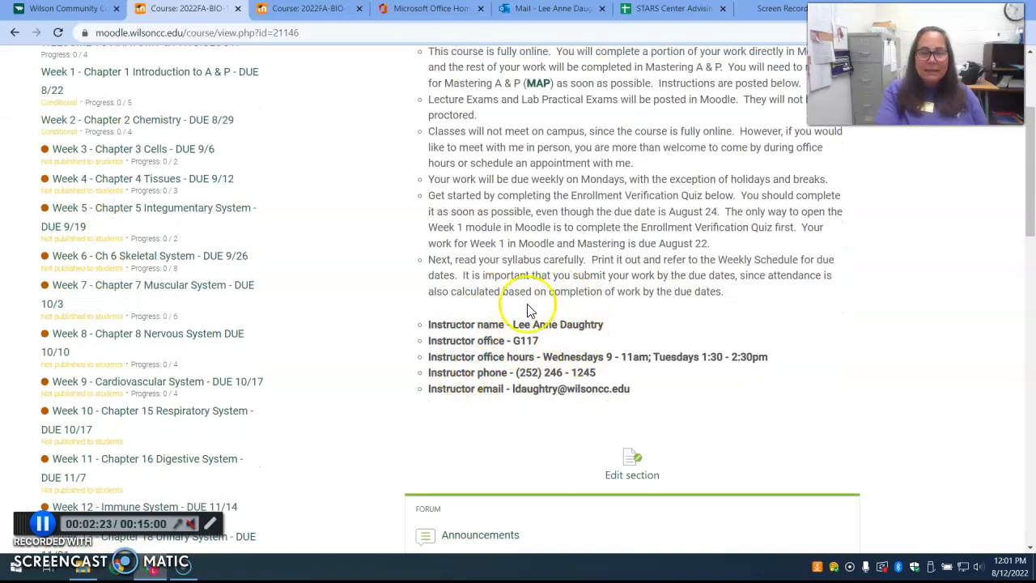
mouse_move(508, 338)
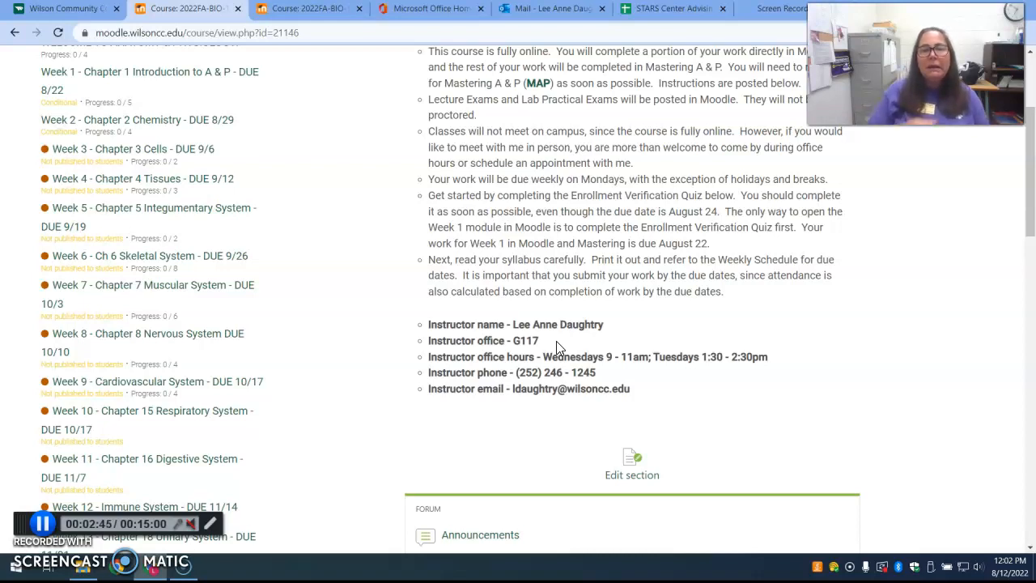
mouse_move(601, 382)
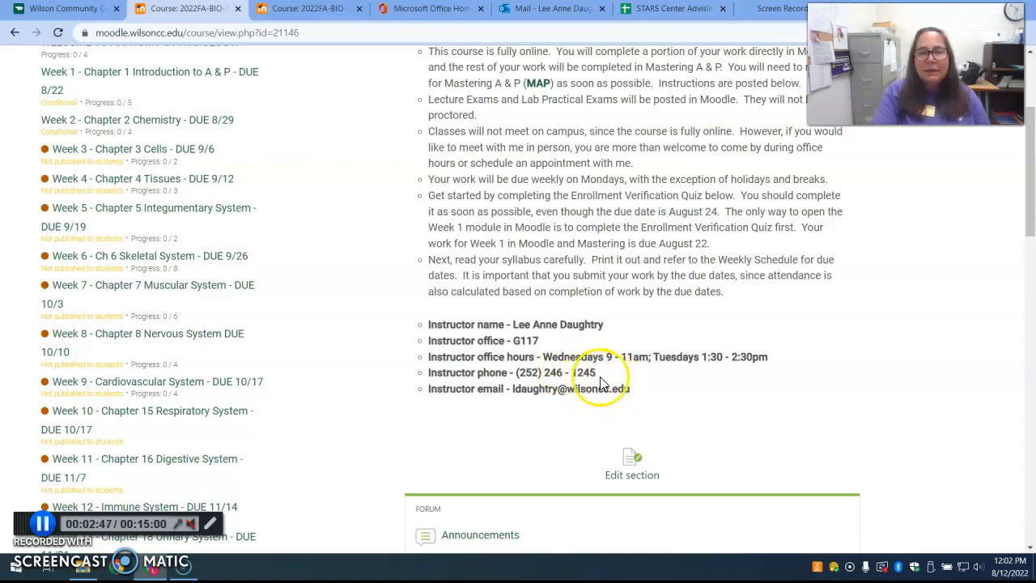
mouse_move(681, 443)
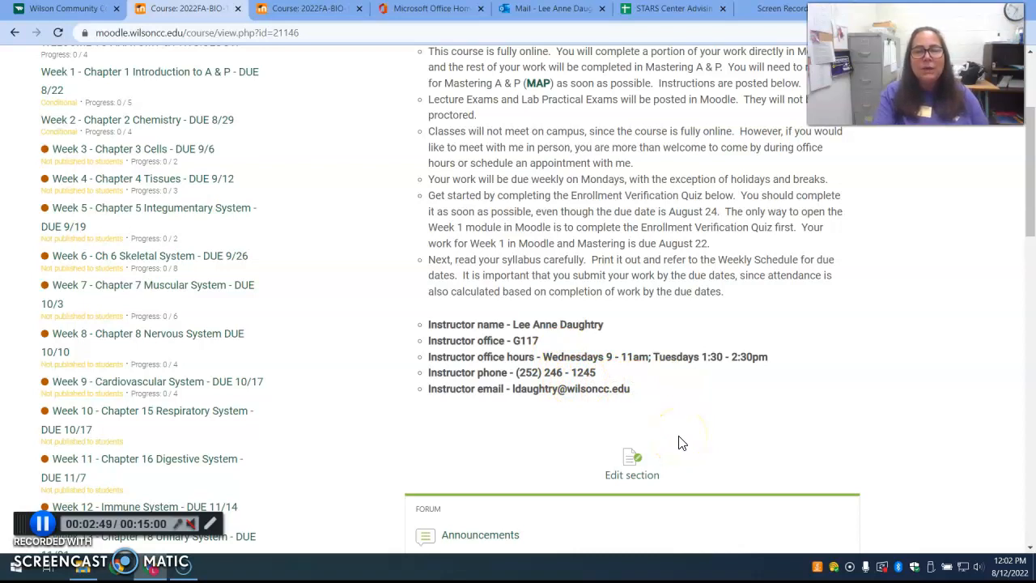
mouse_move(593, 419)
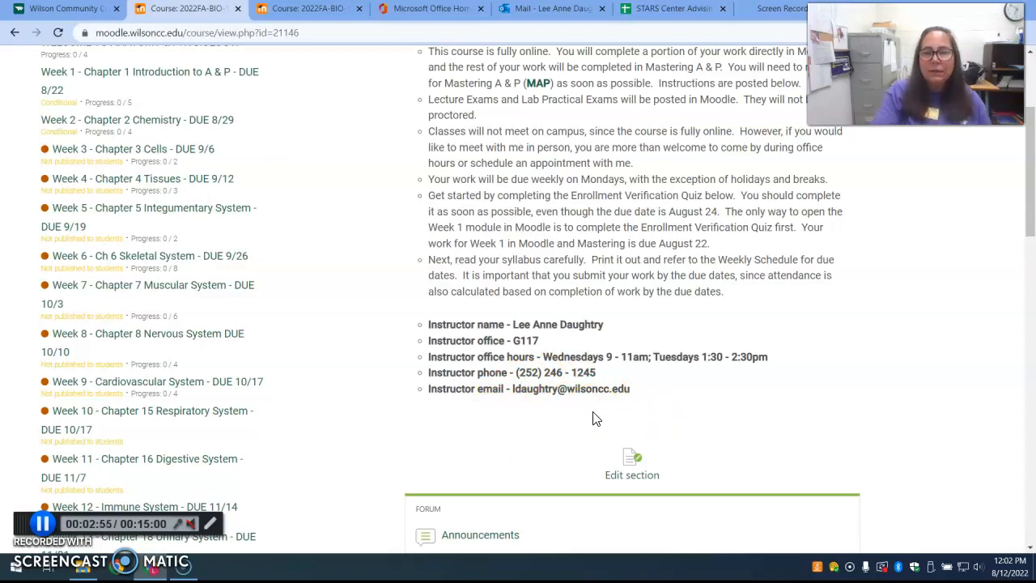
scroll(down, 3)
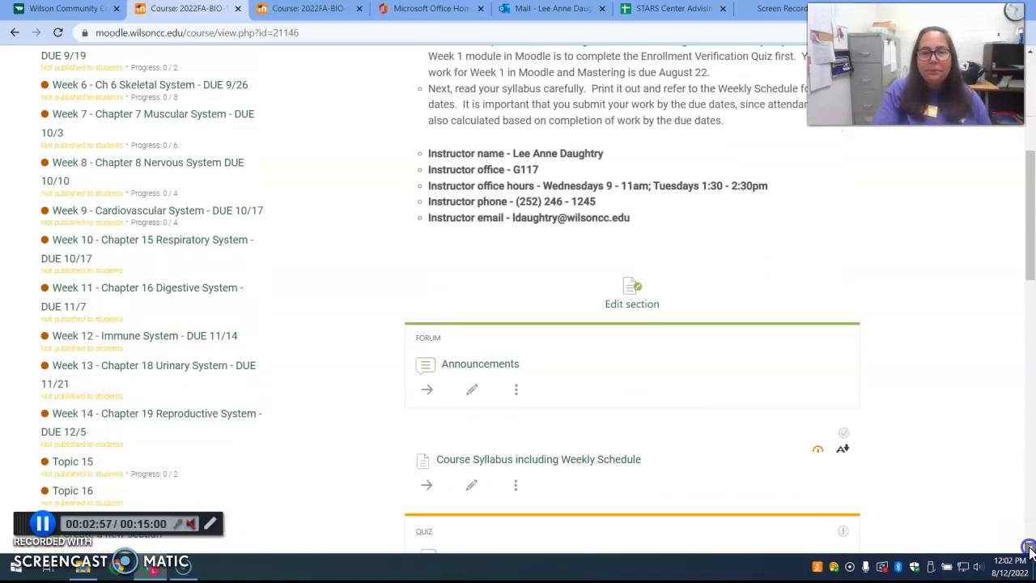
scroll(down, 3)
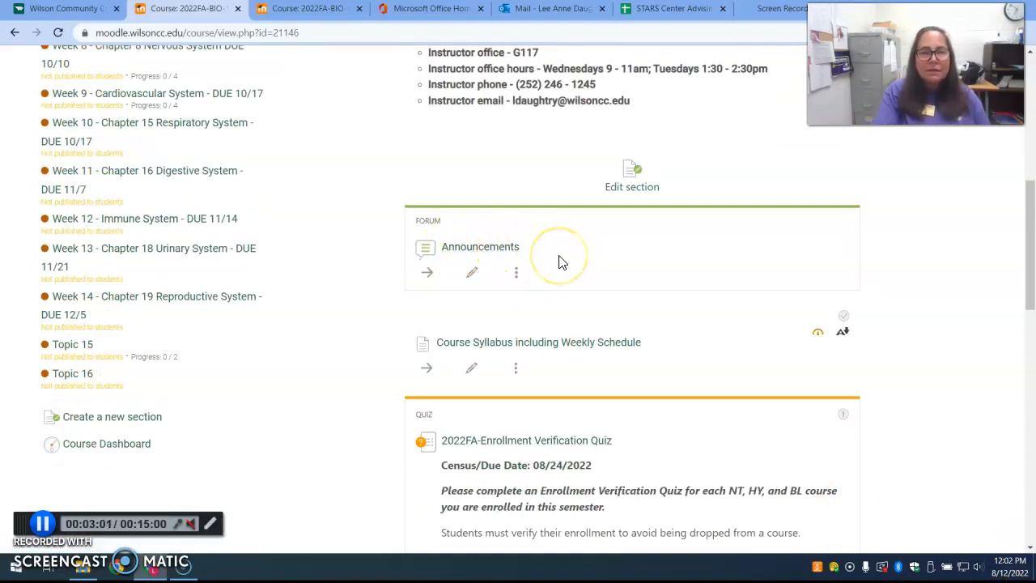
mouse_move(562, 259)
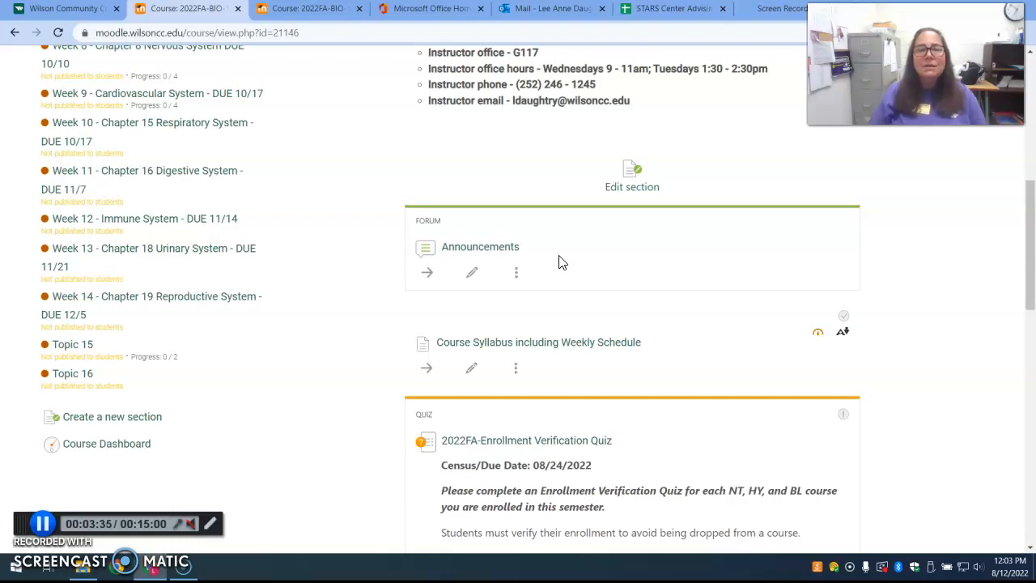
mouse_move(545, 342)
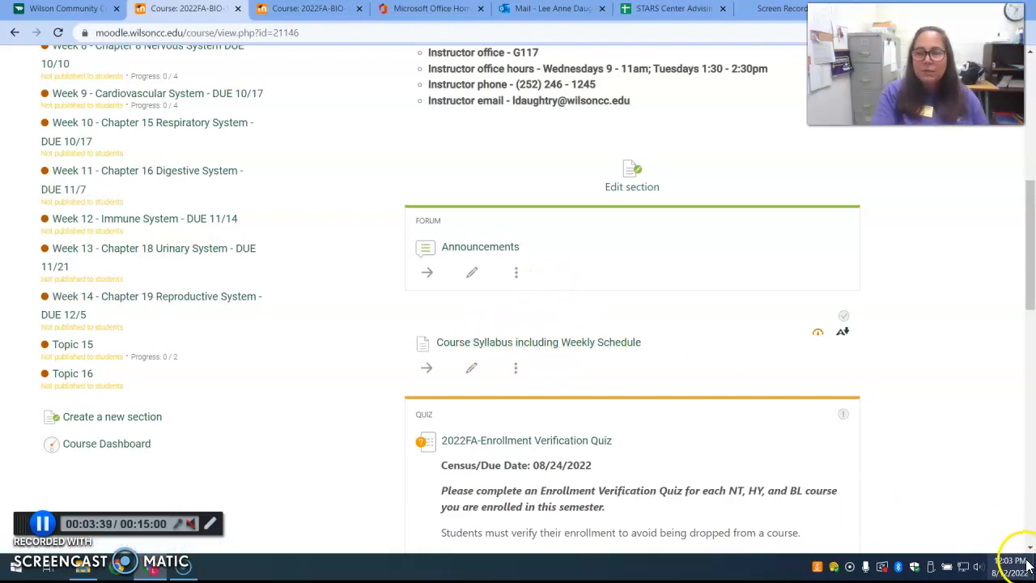
scroll(down, 3)
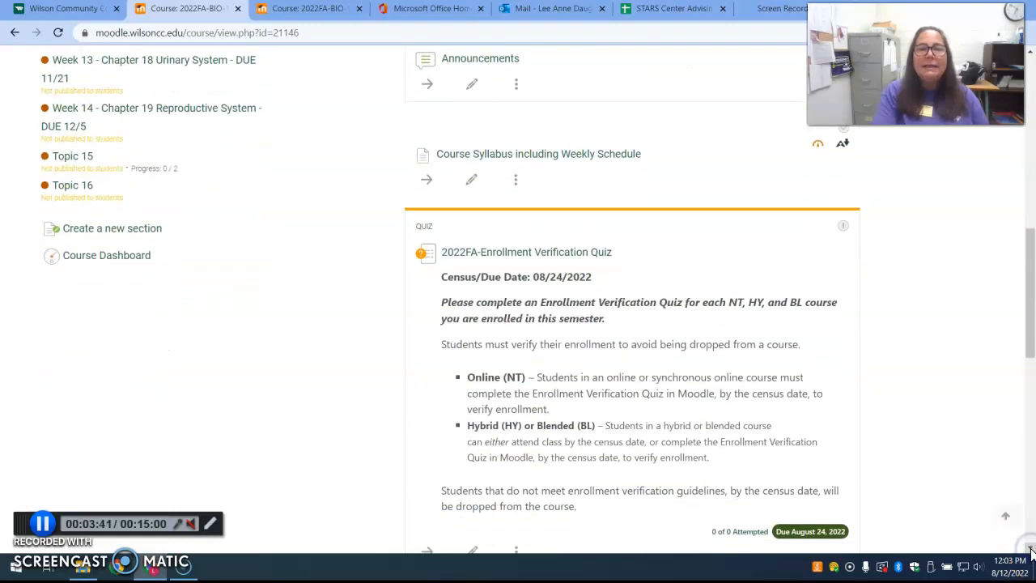
scroll(down, 3)
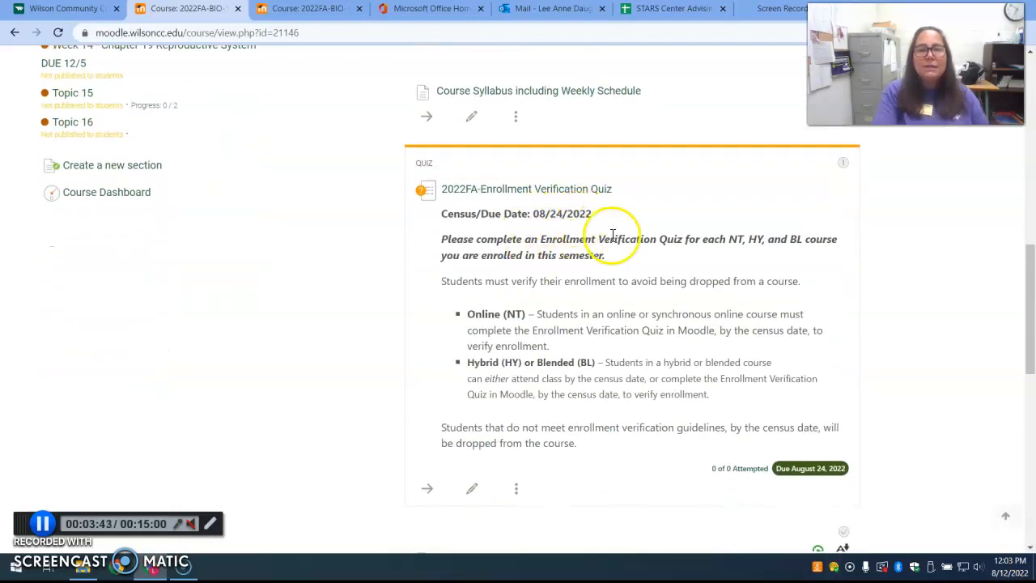
mouse_move(581, 357)
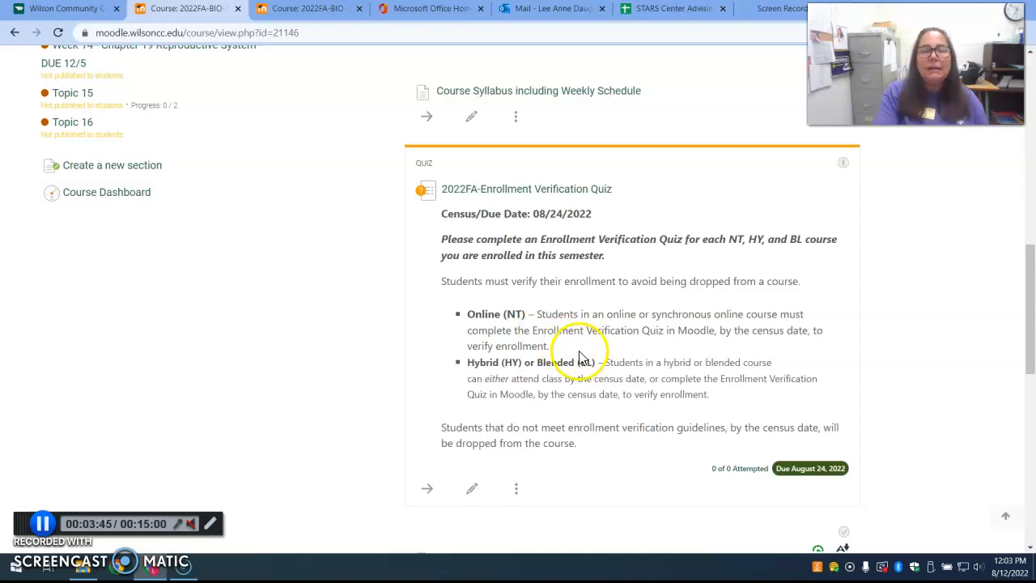
mouse_move(550, 234)
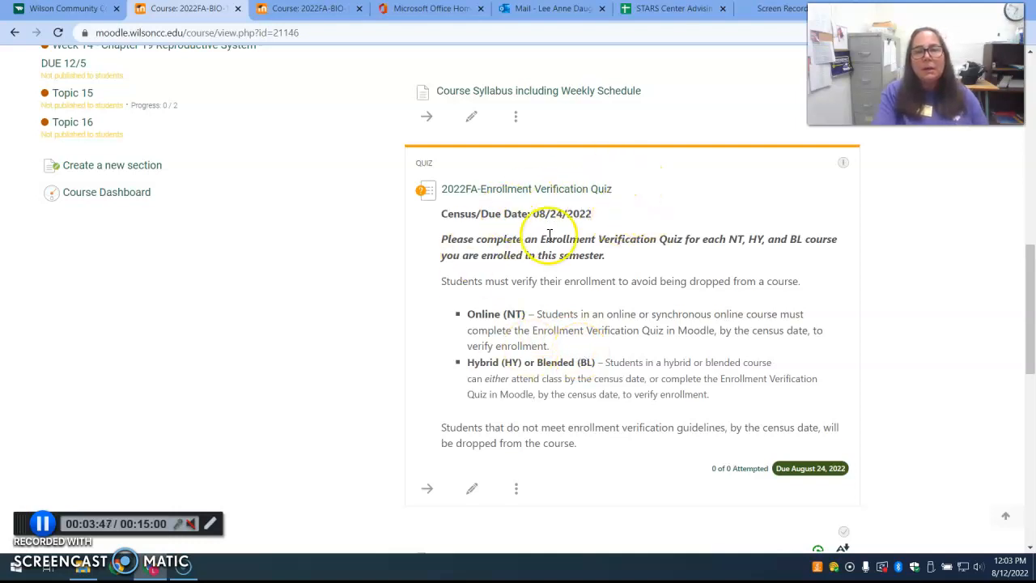
mouse_move(619, 210)
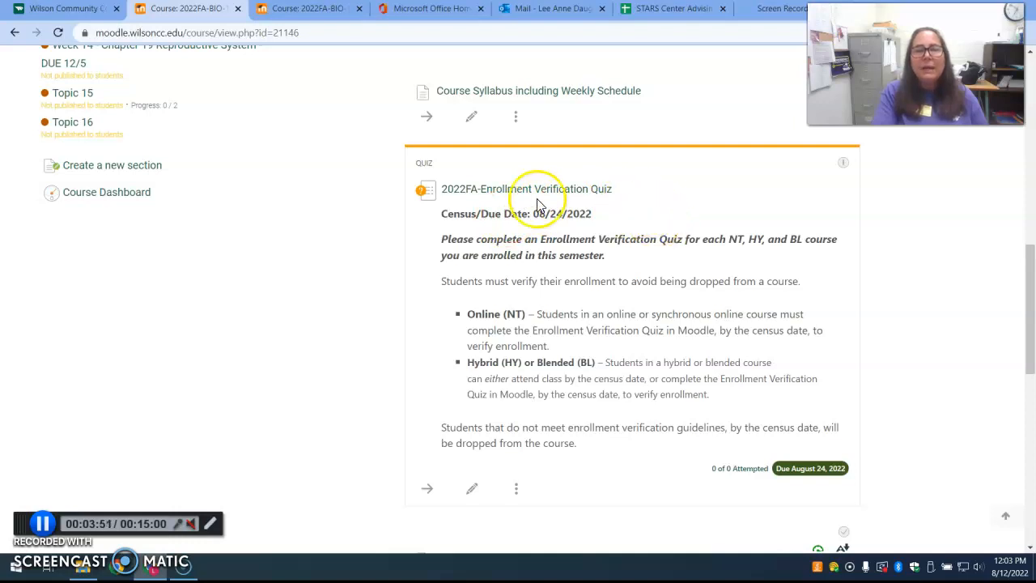
mouse_move(640, 226)
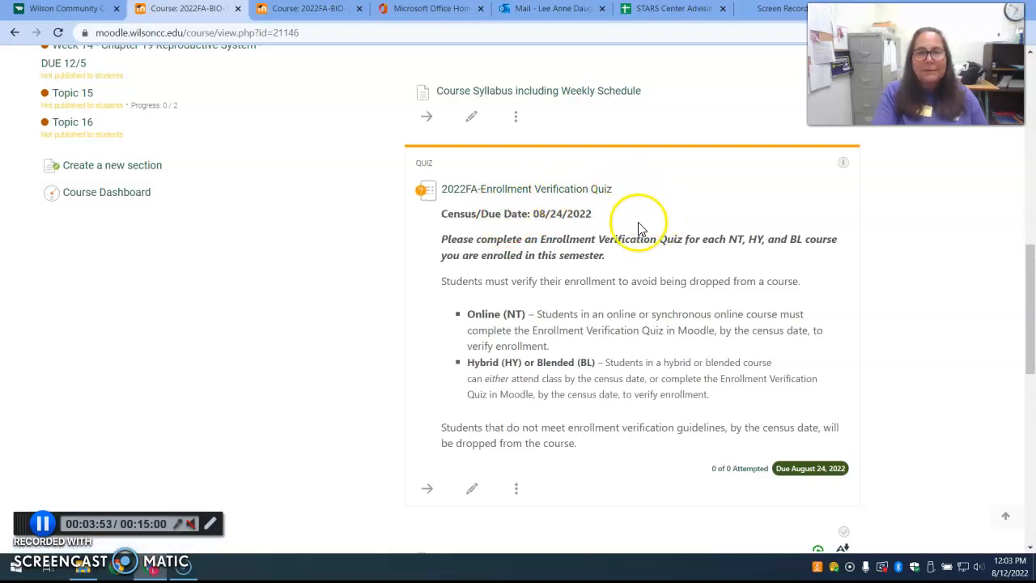
mouse_move(635, 474)
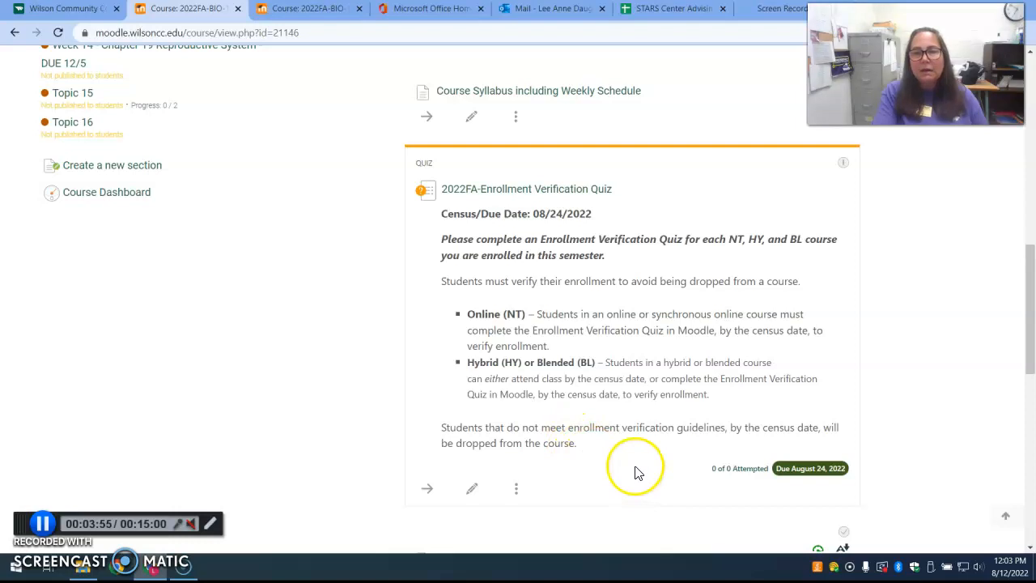
mouse_move(985, 502)
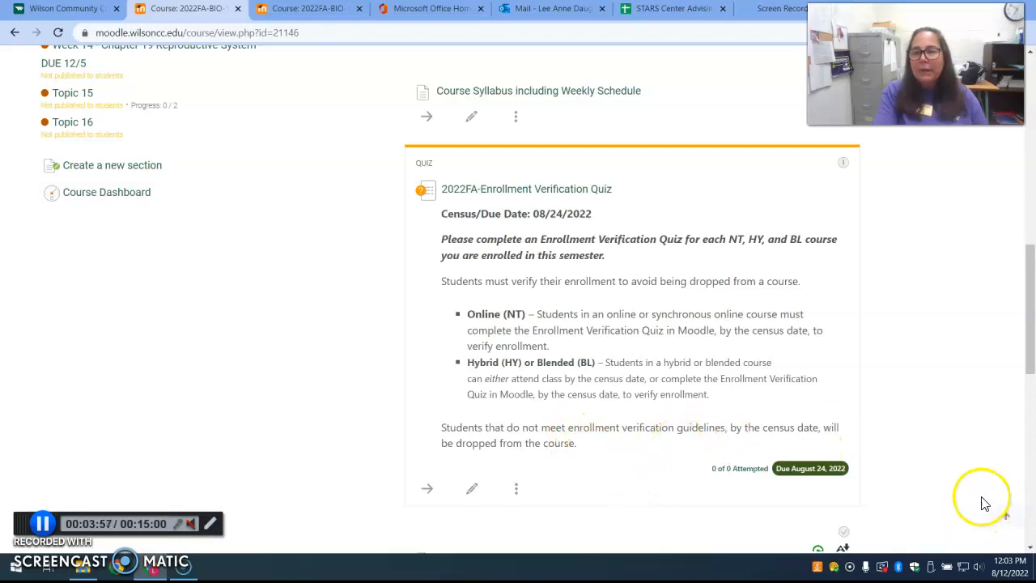
scroll(down, 3)
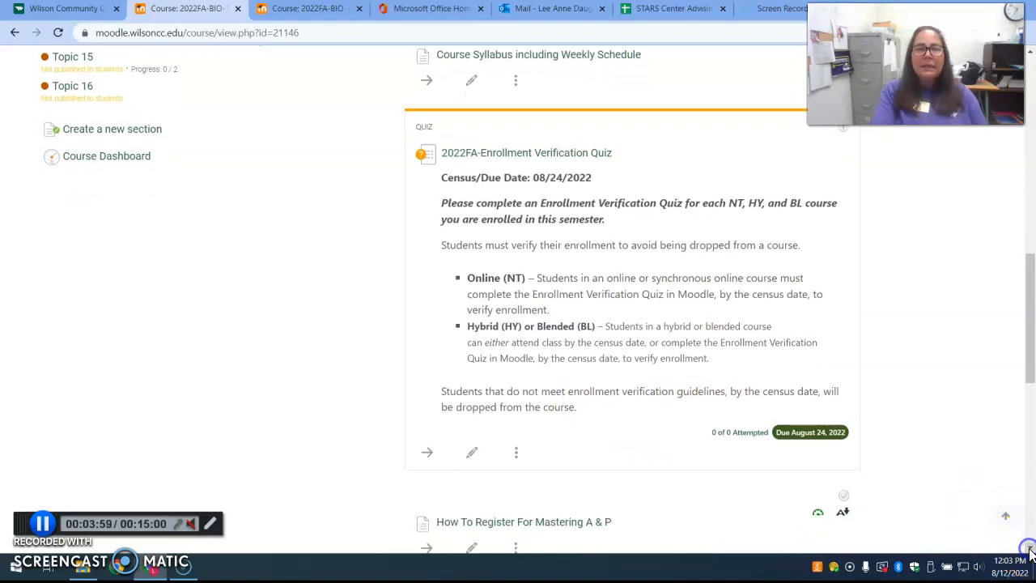
scroll(down, 3)
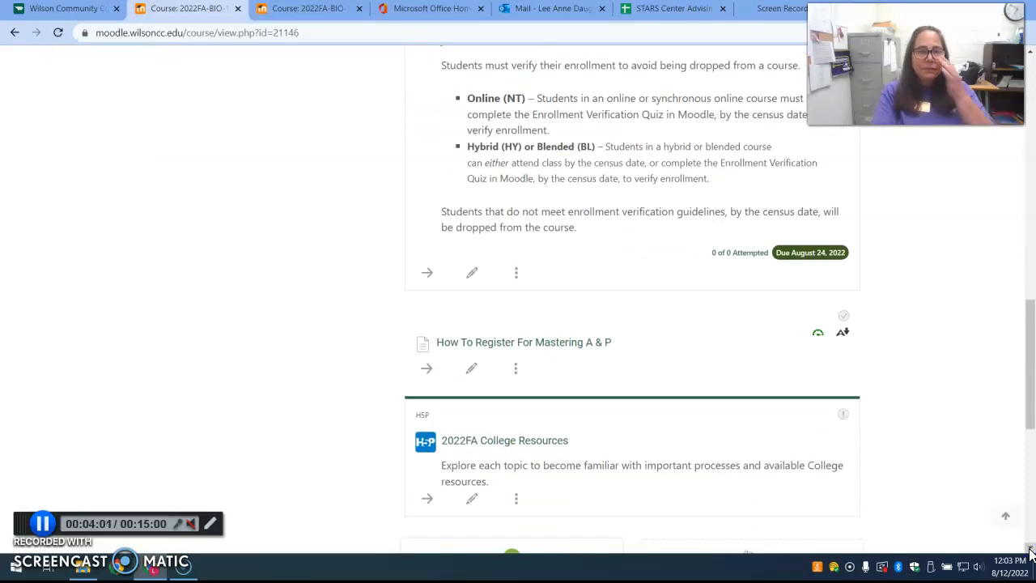
mouse_move(1029, 426)
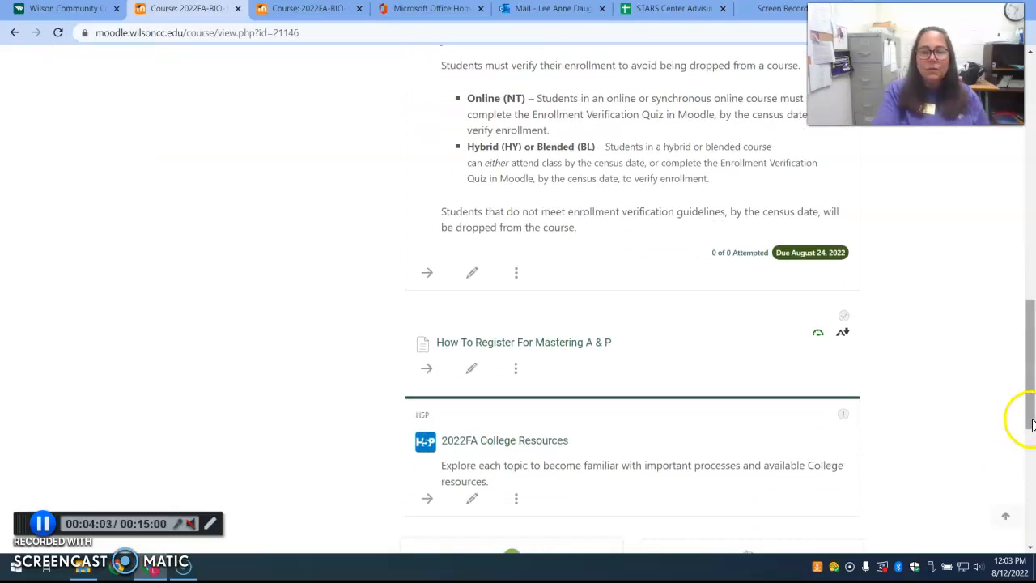
scroll(up, 3)
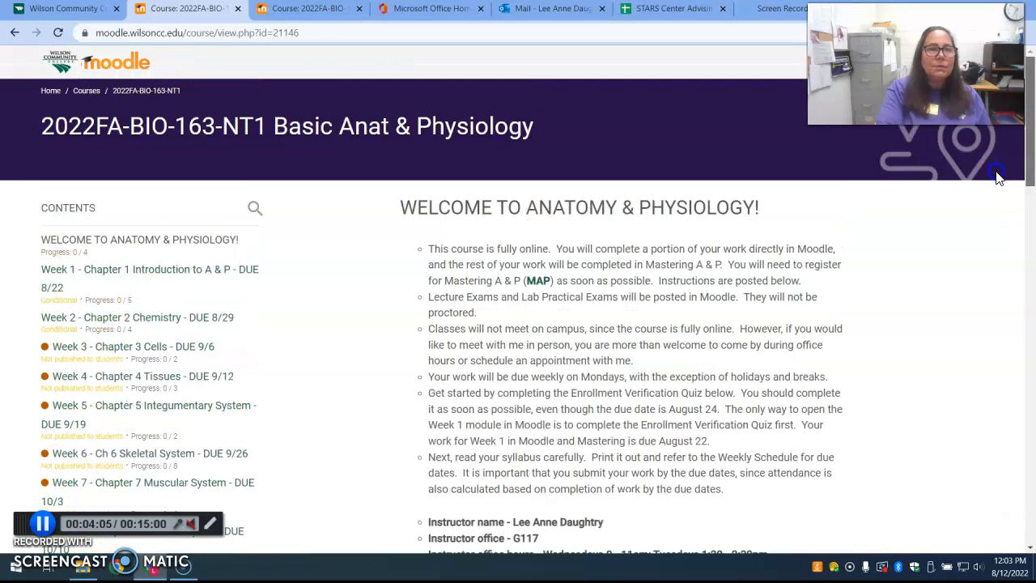
scroll(down, 3)
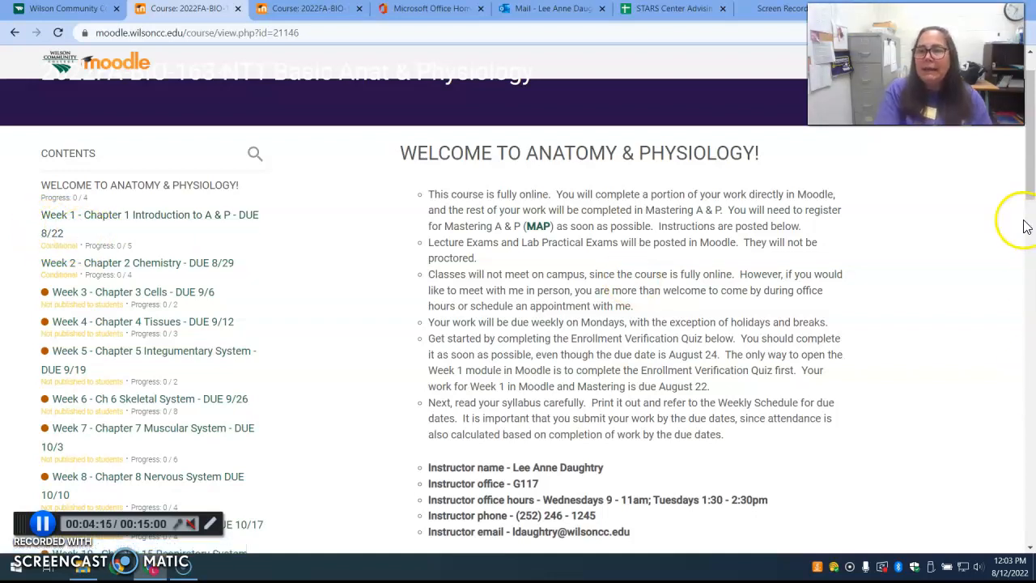
scroll(down, 3)
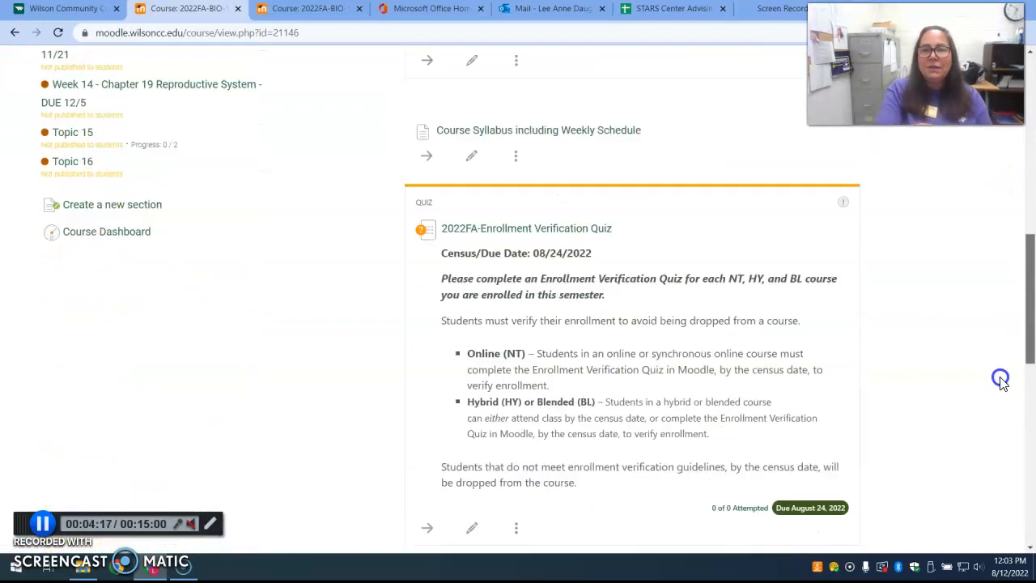
scroll(down, 3)
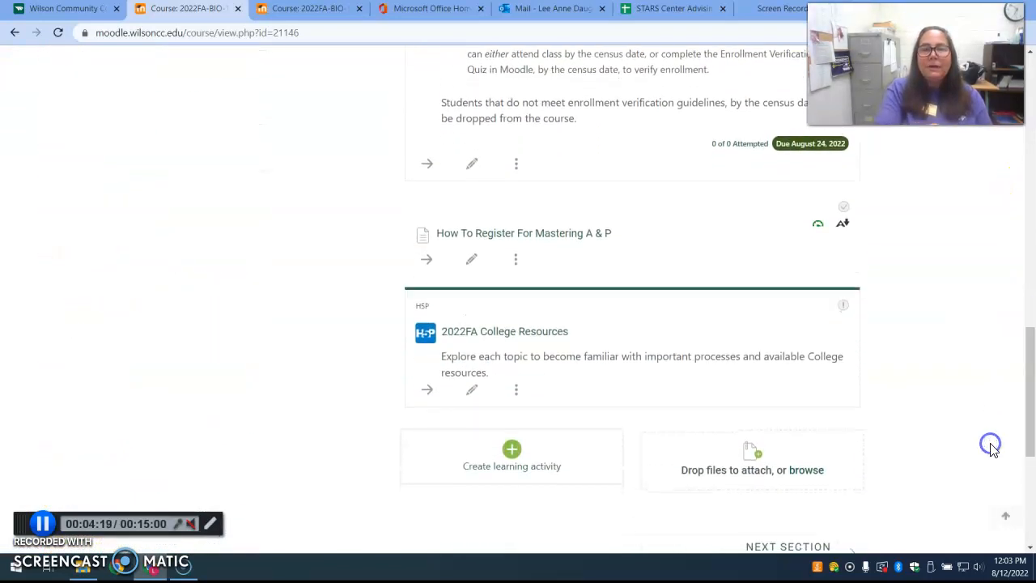
mouse_move(550, 233)
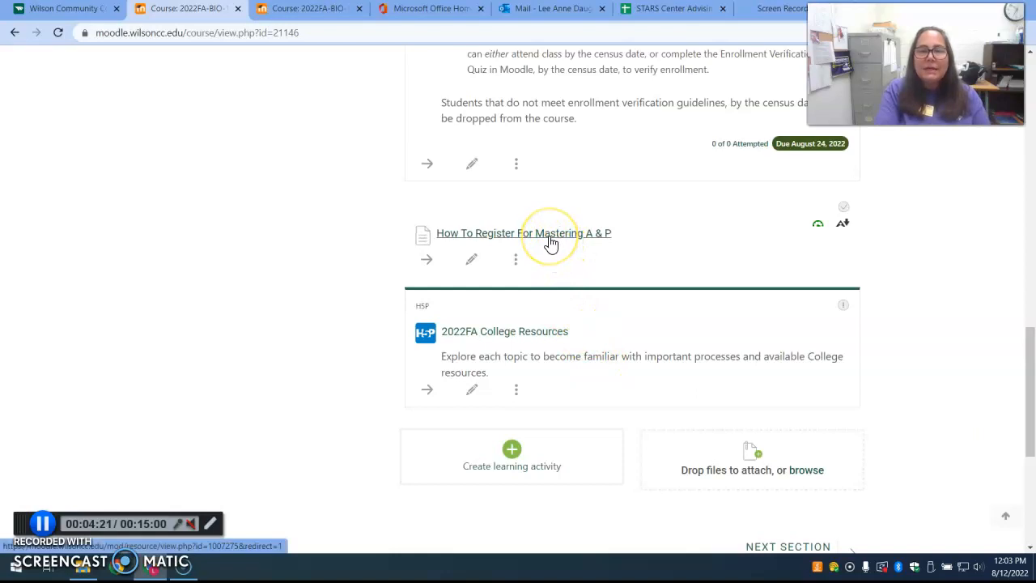
mouse_move(551, 239)
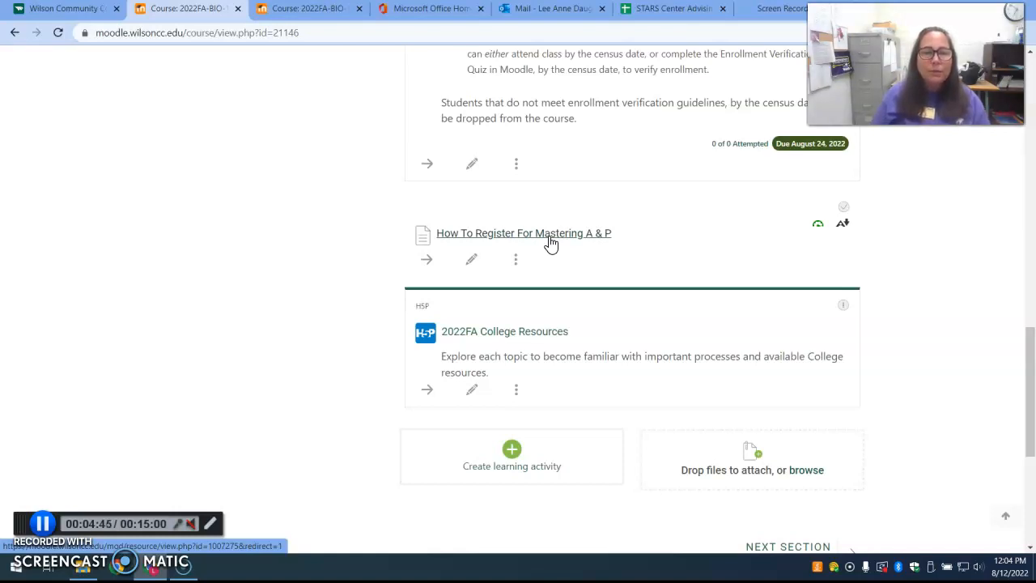
mouse_move(1015, 417)
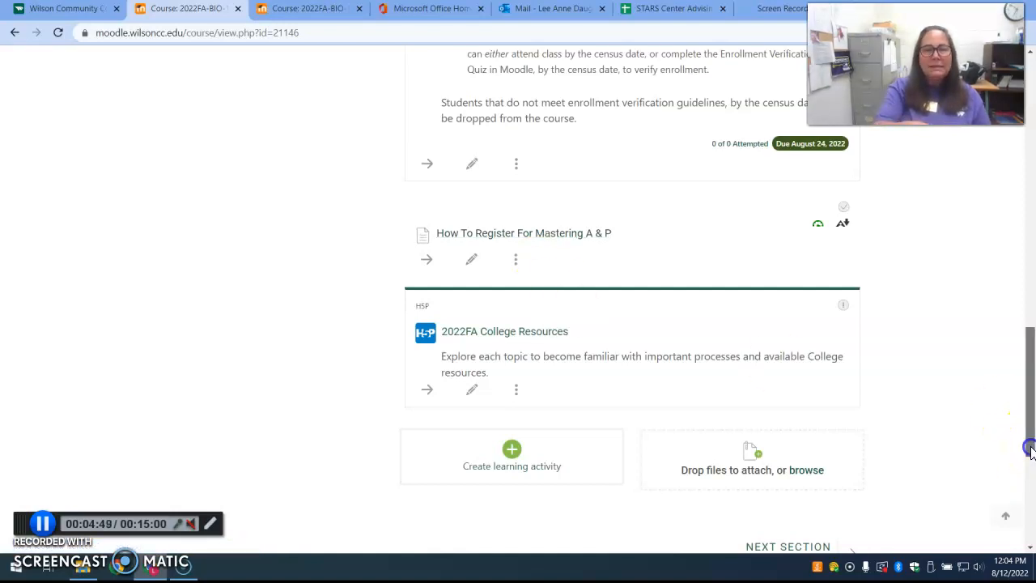
scroll(up, 3)
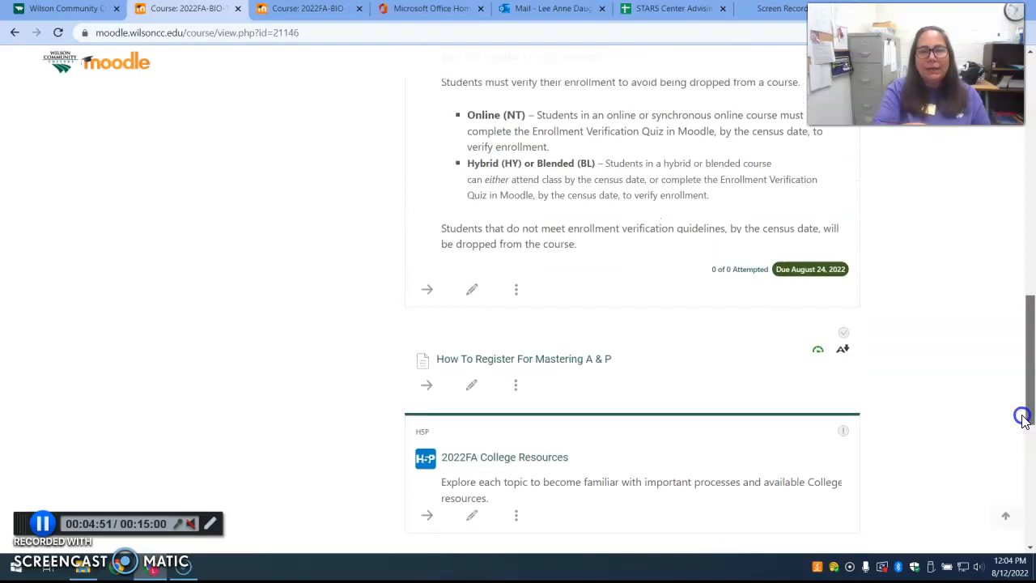
scroll(up, 3)
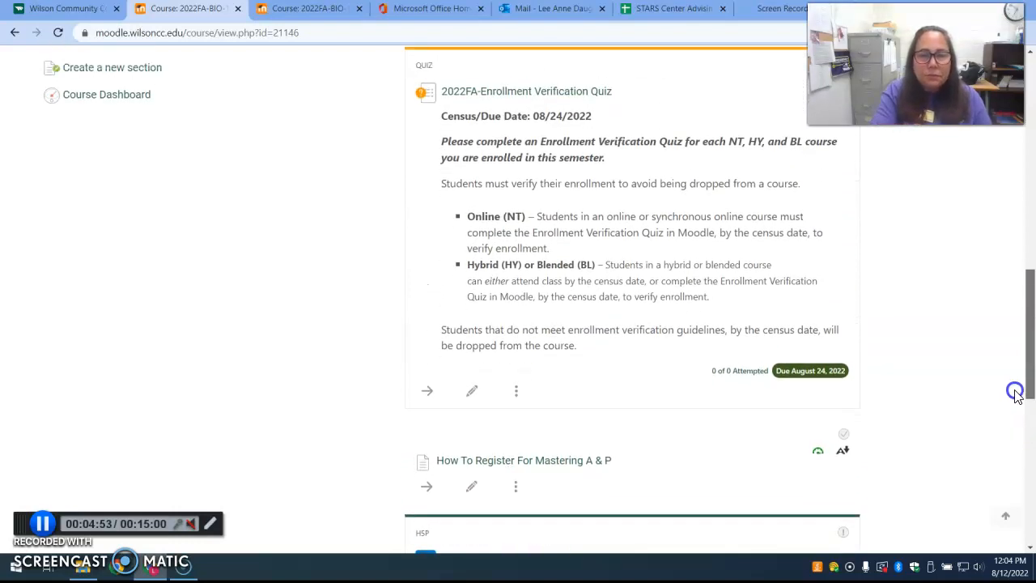
scroll(up, 3)
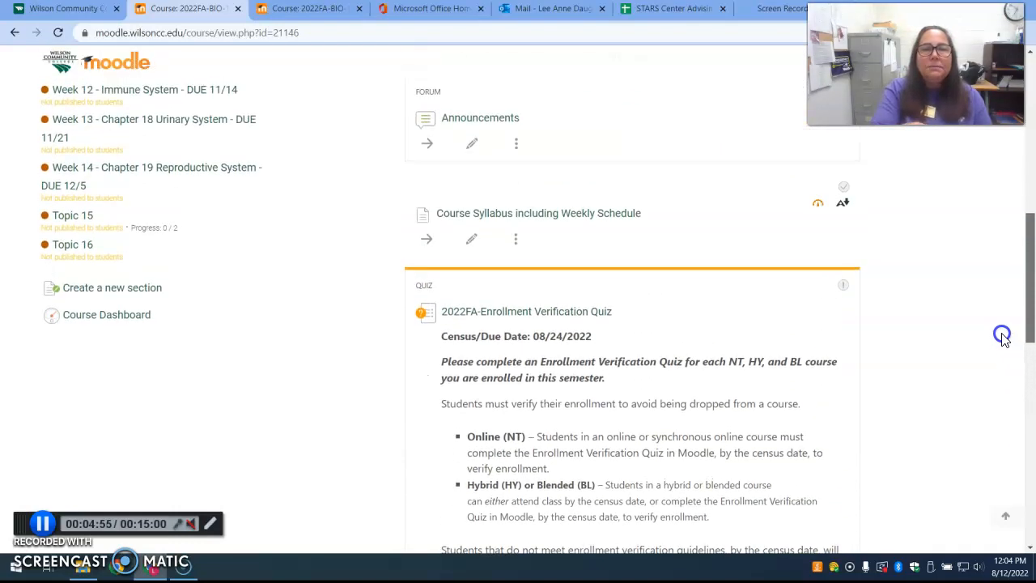
Enable editing on the BIO163 syllabus and maximize the Word window
scroll(up, 3)
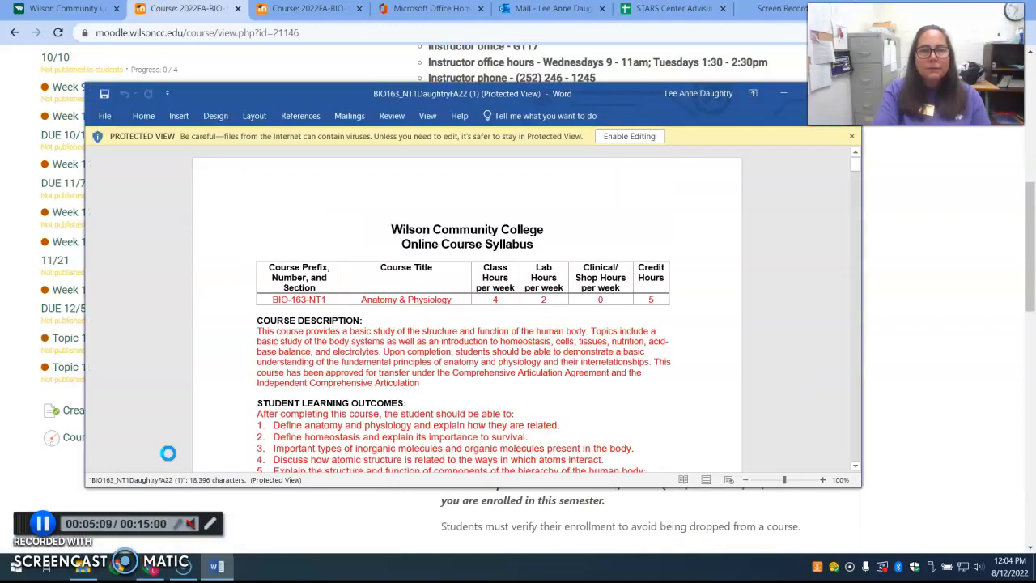
click(851, 135)
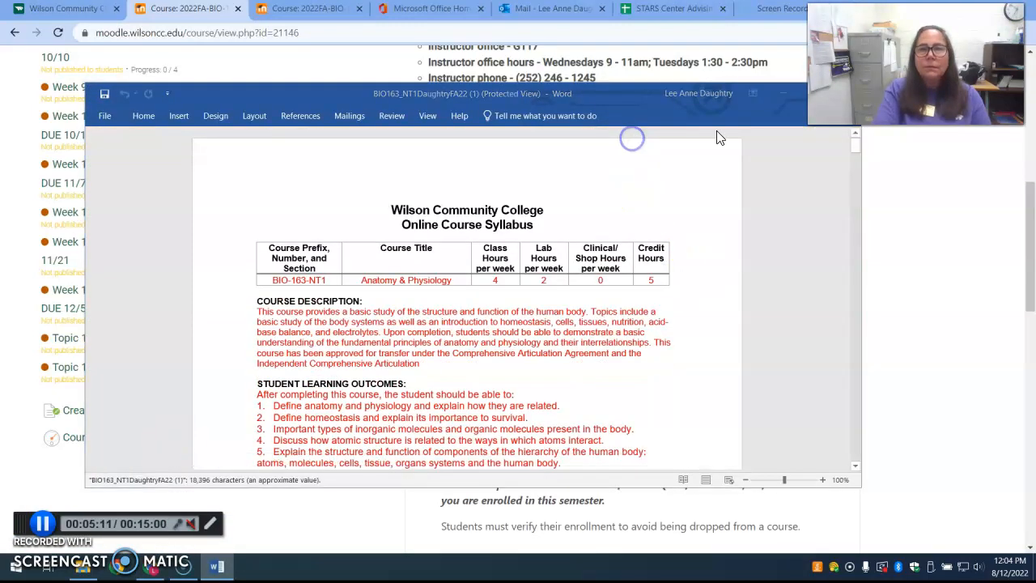
click(143, 115)
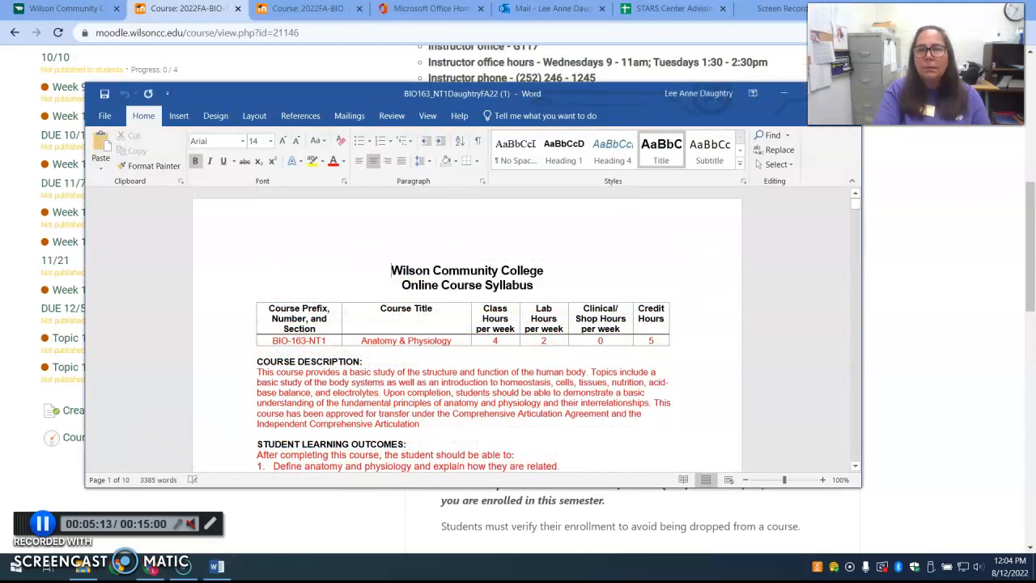
mouse_move(648, 97)
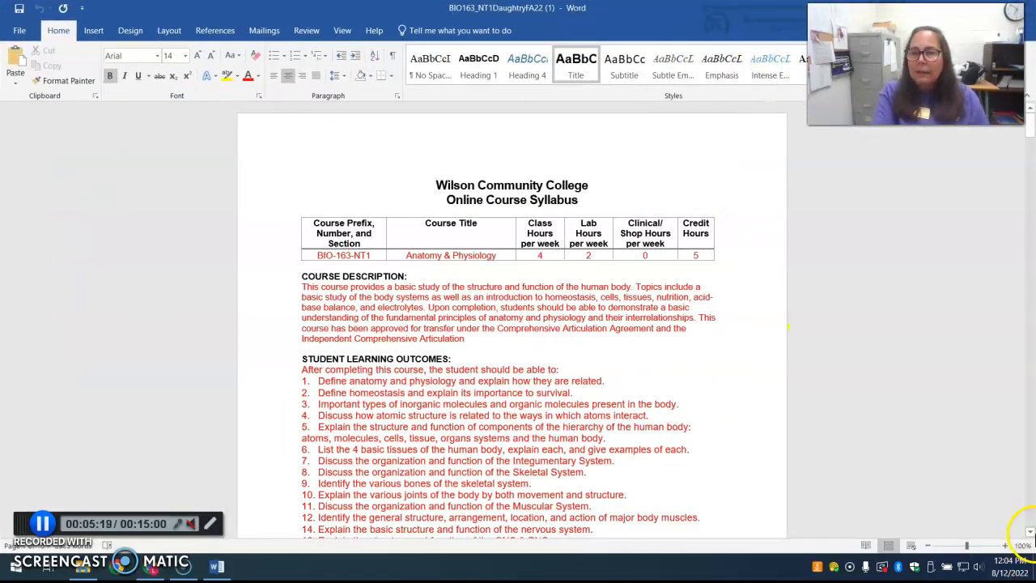
Move past the instructor details to the Required Text/Materials and grading sections
scroll(down, 3)
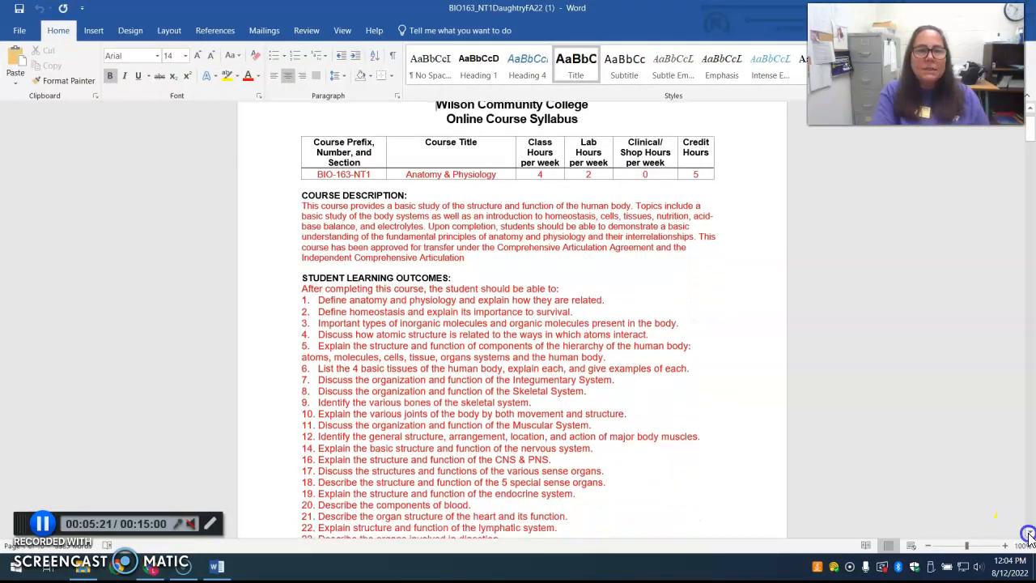
scroll(down, 3)
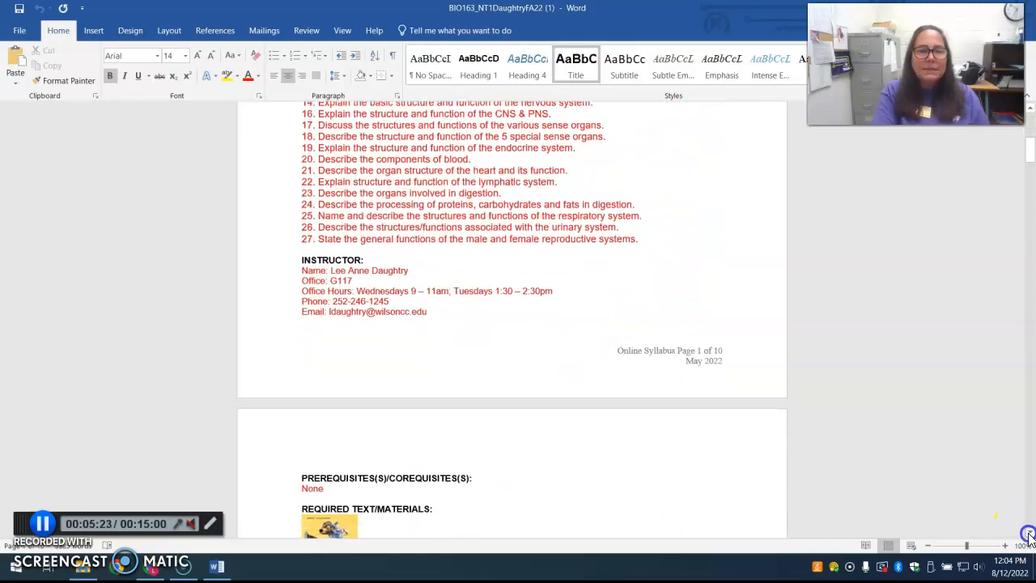
scroll(down, 3)
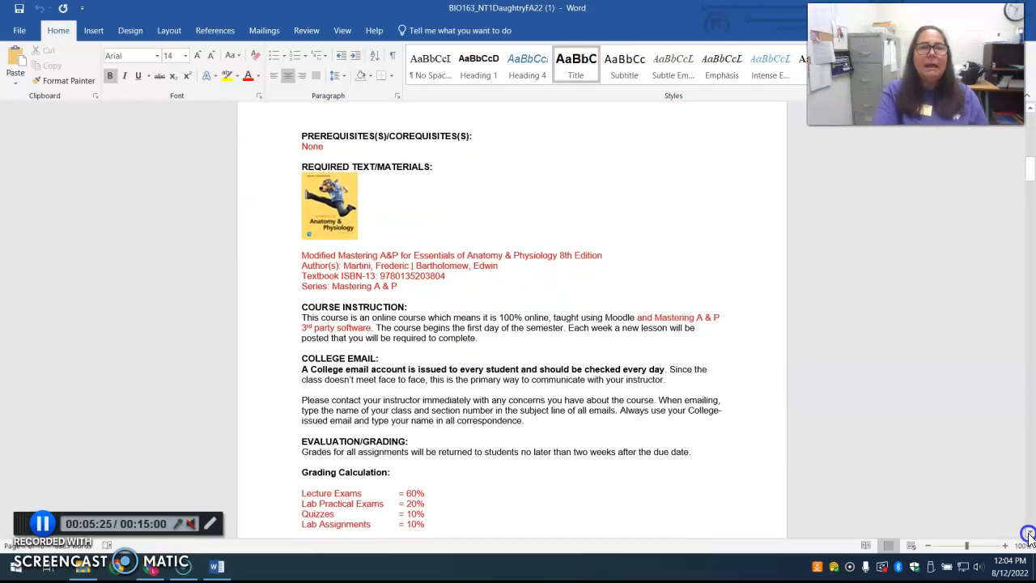
scroll(down, 3)
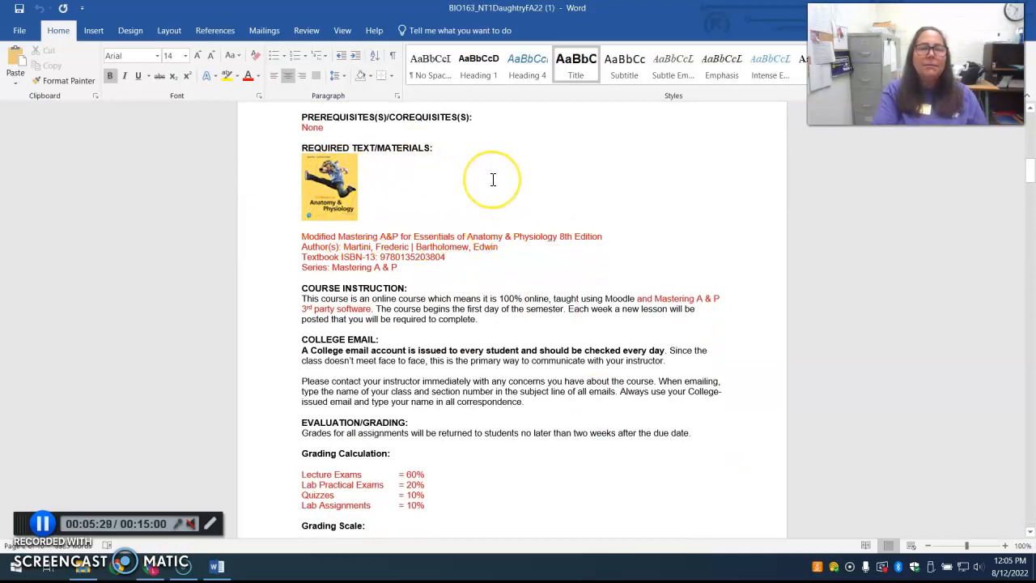
mouse_move(445, 215)
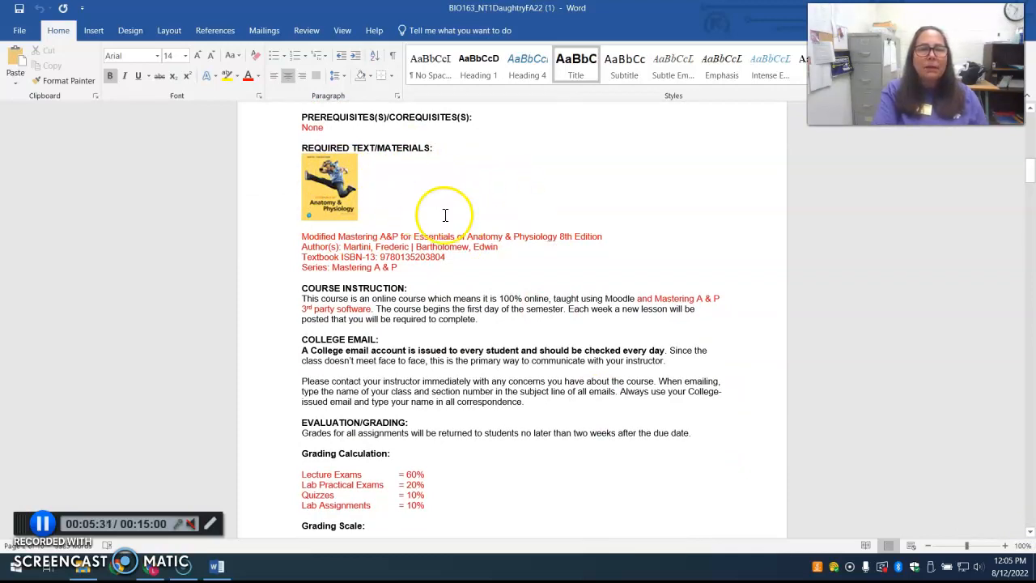
mouse_move(407, 268)
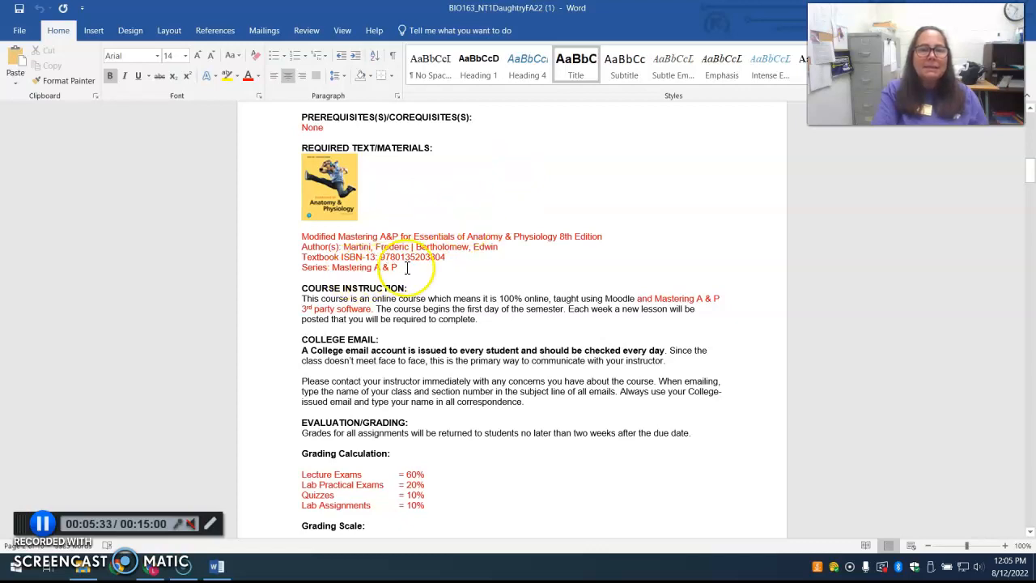
mouse_move(464, 184)
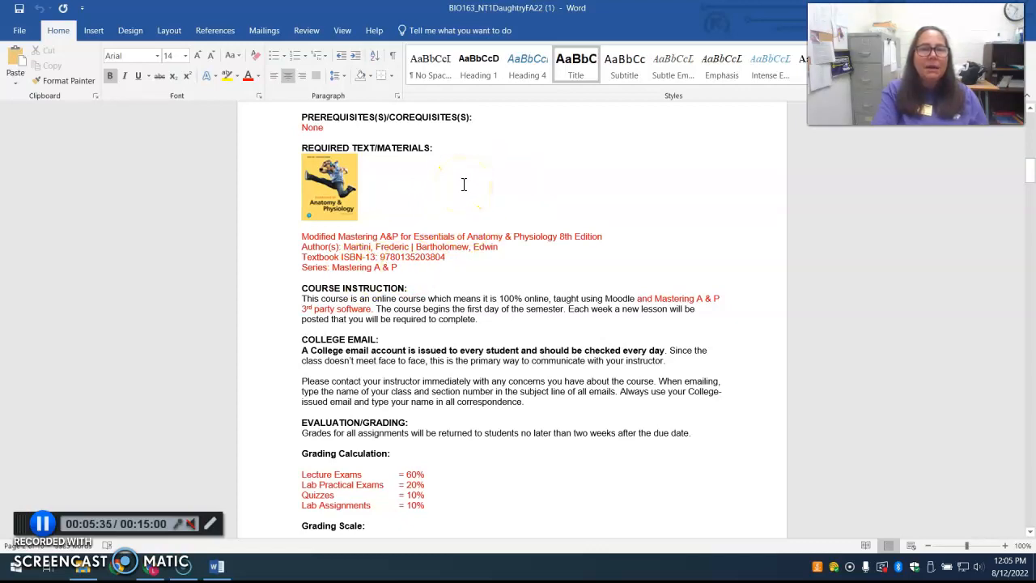
mouse_move(415, 185)
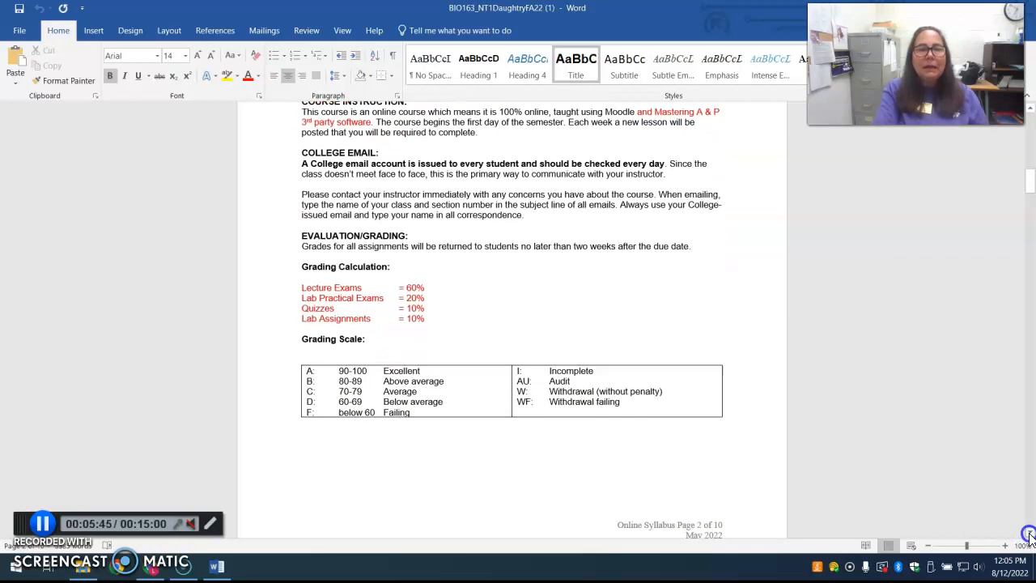
scroll(down, 3)
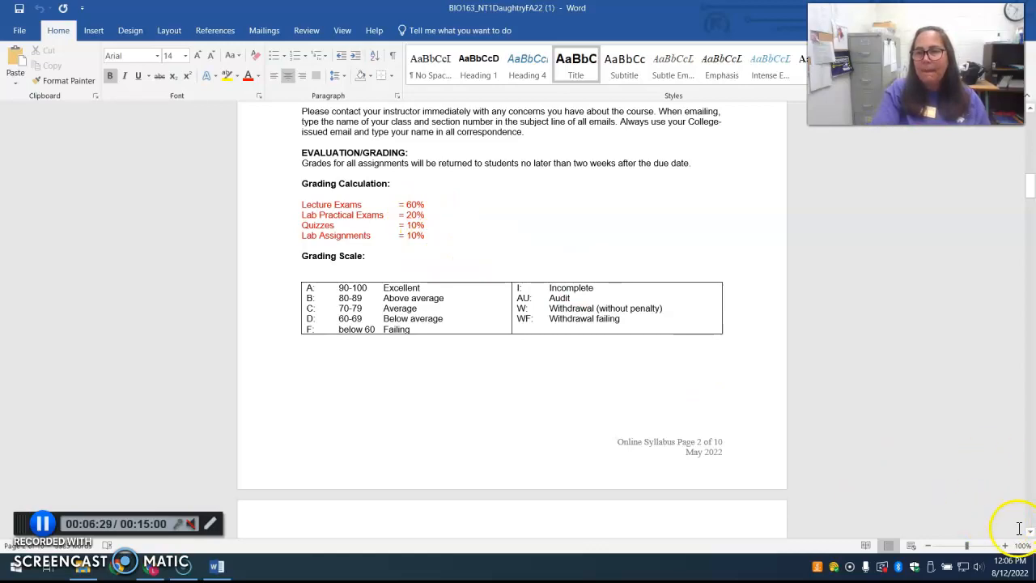
scroll(down, 3)
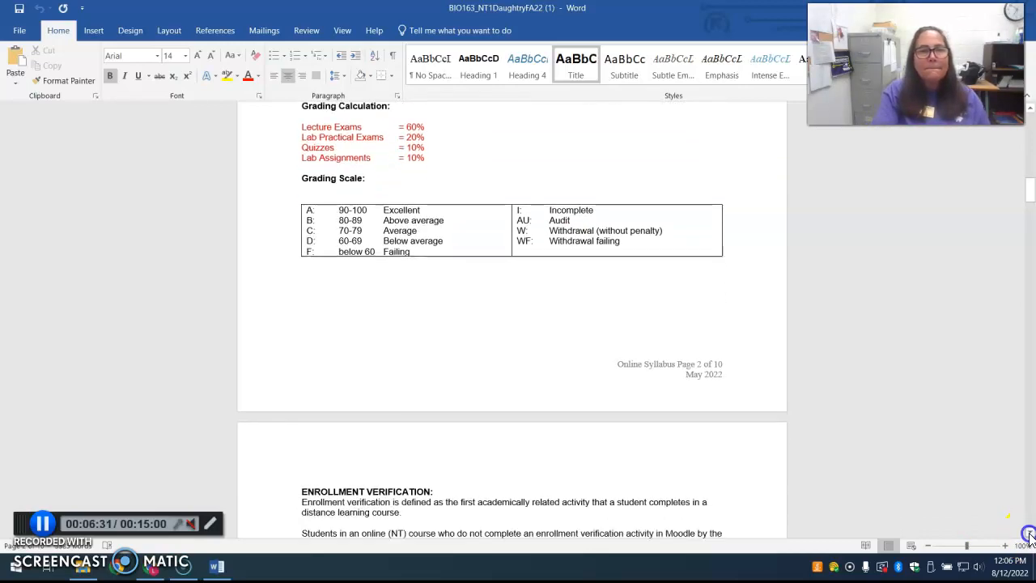
scroll(down, 3)
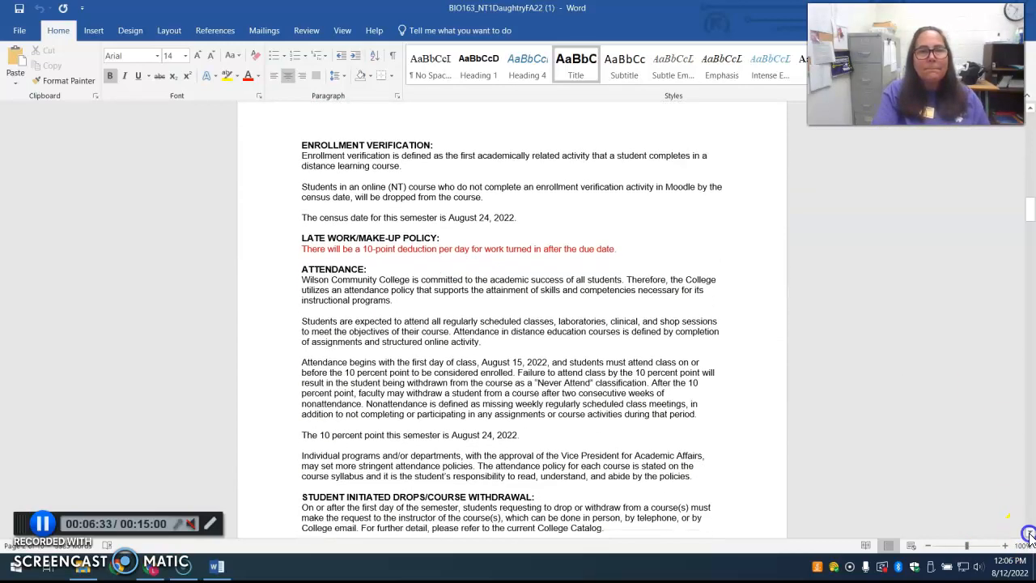
scroll(down, 3)
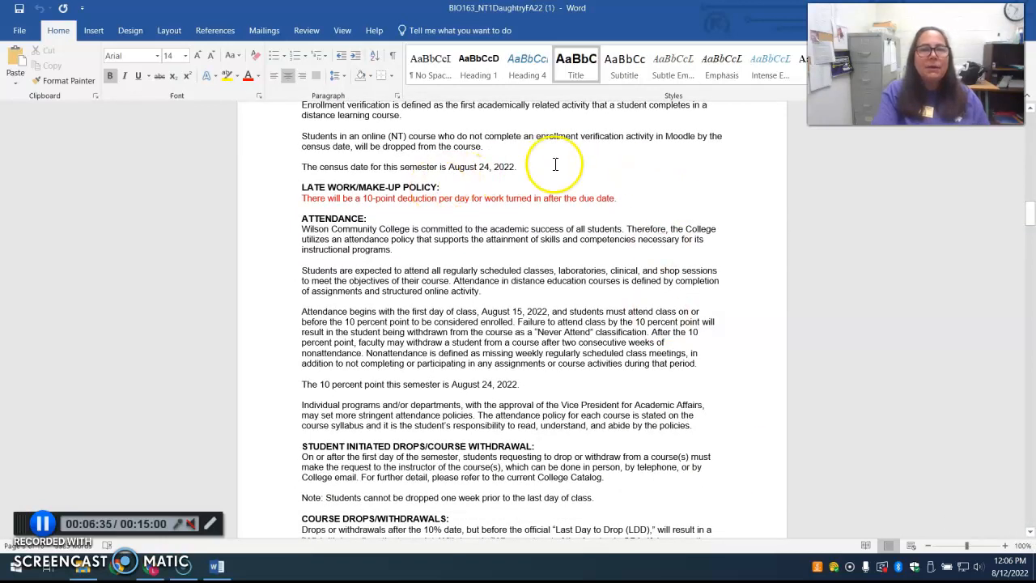
mouse_move(582, 163)
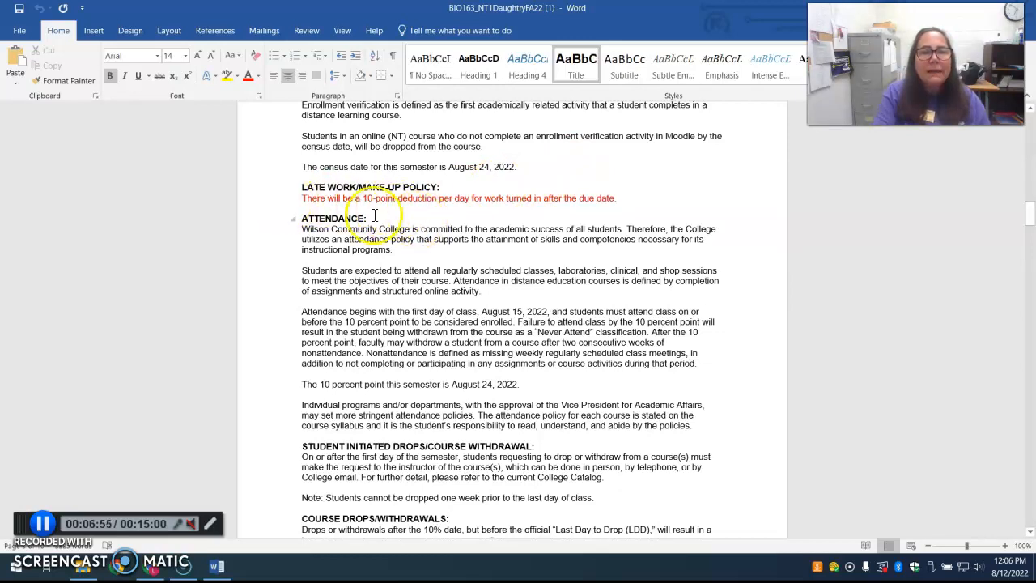
mouse_move(417, 220)
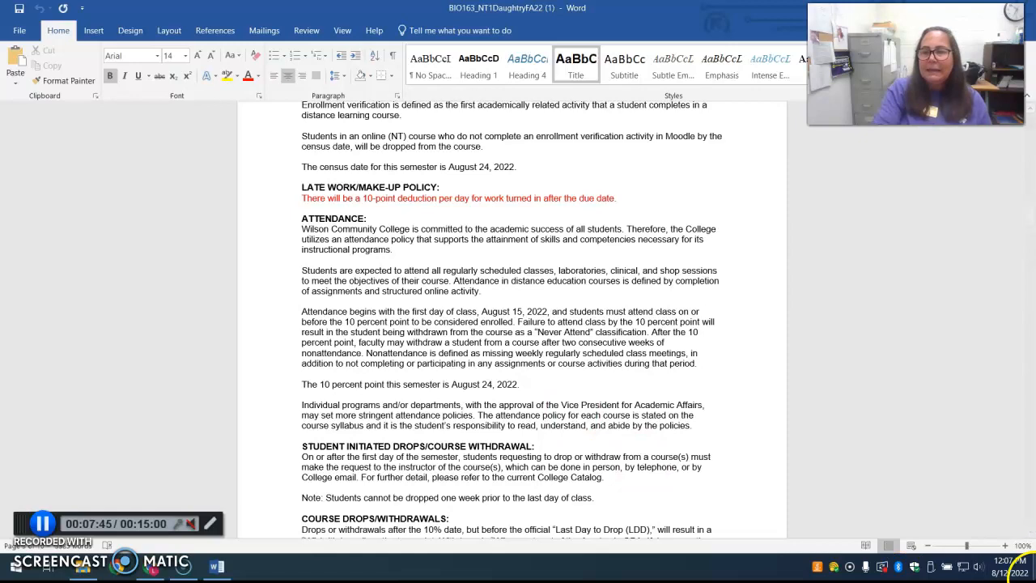
Advance to syllabus page 4: early alert referrals, course evaluation, grade appeals, campus alerts and religious observance
scroll(down, 3)
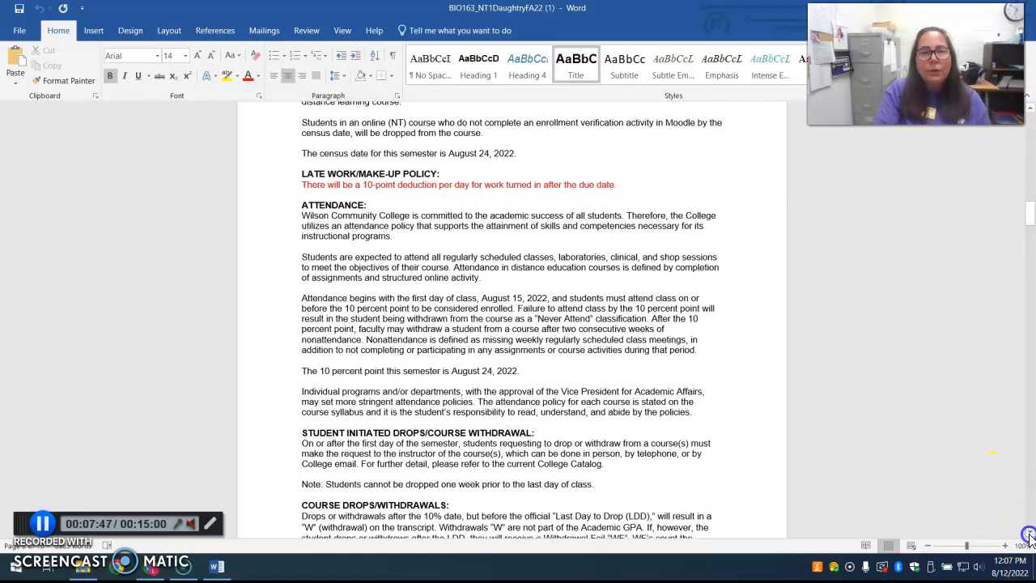
scroll(down, 3)
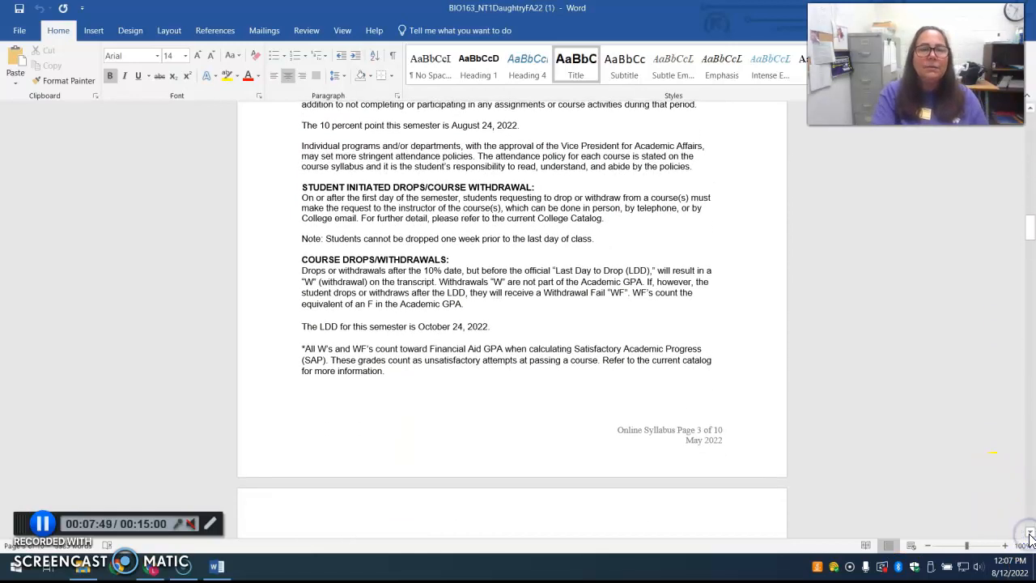
scroll(down, 3)
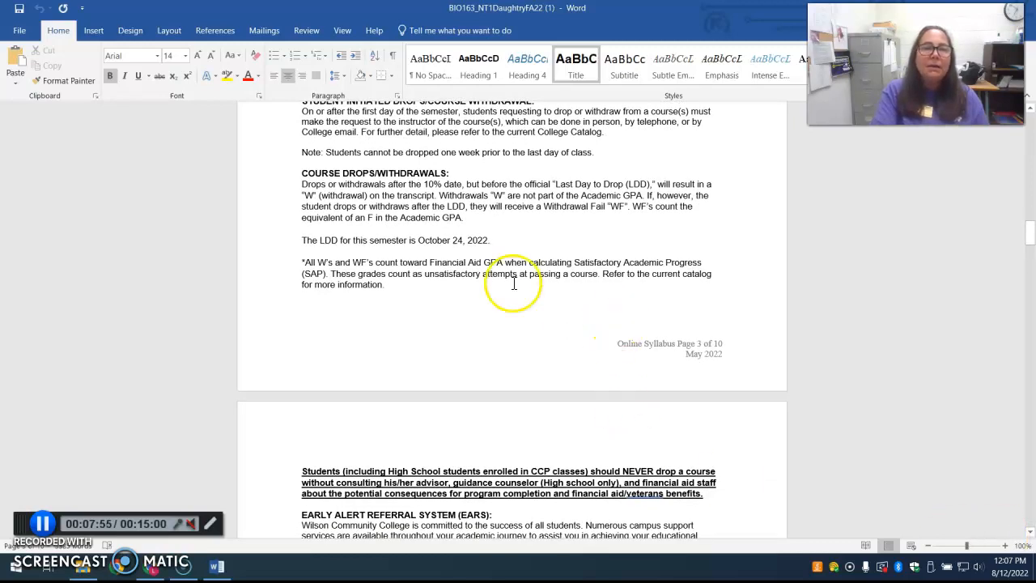
mouse_move(450, 261)
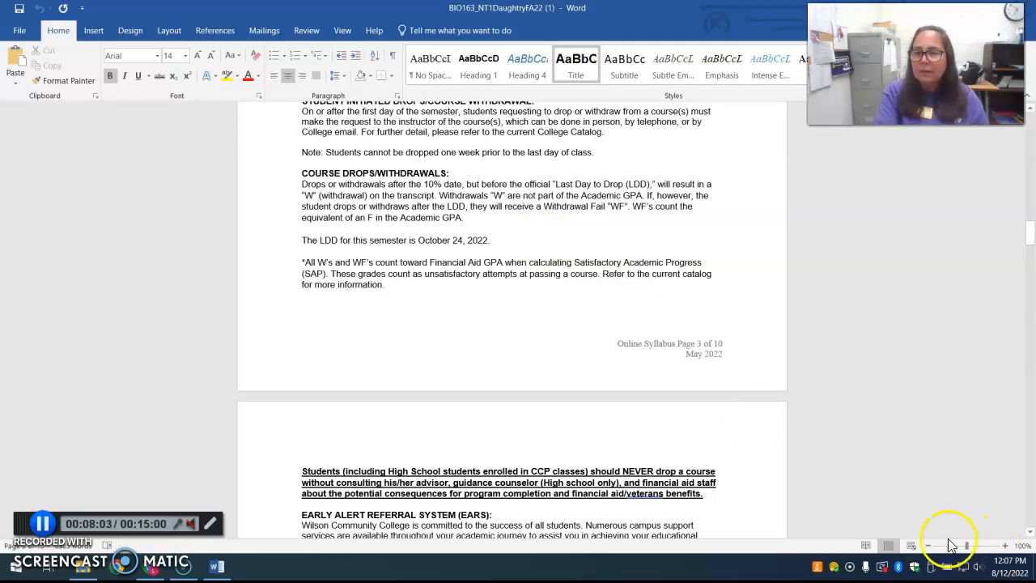
scroll(down, 3)
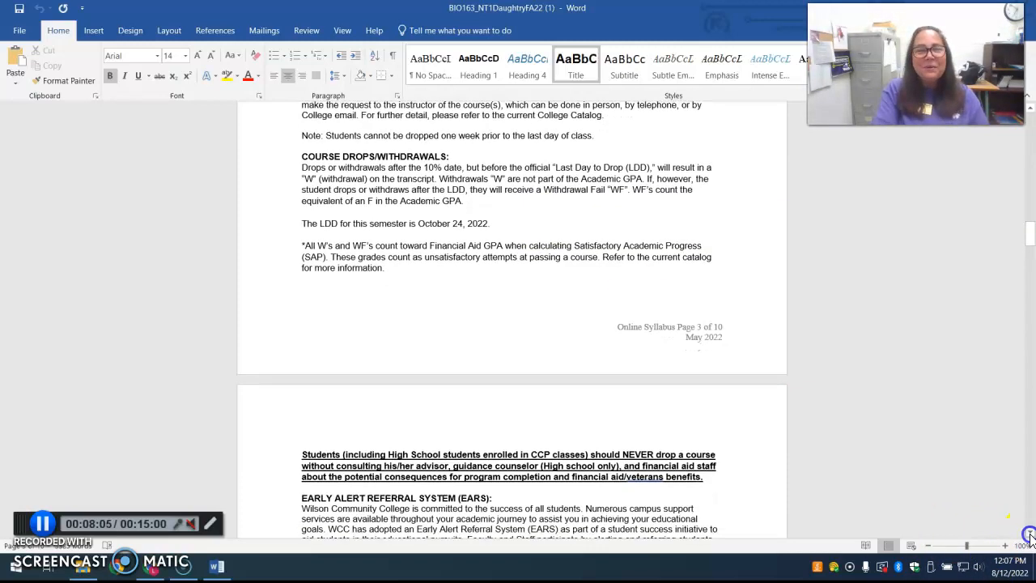
scroll(down, 3)
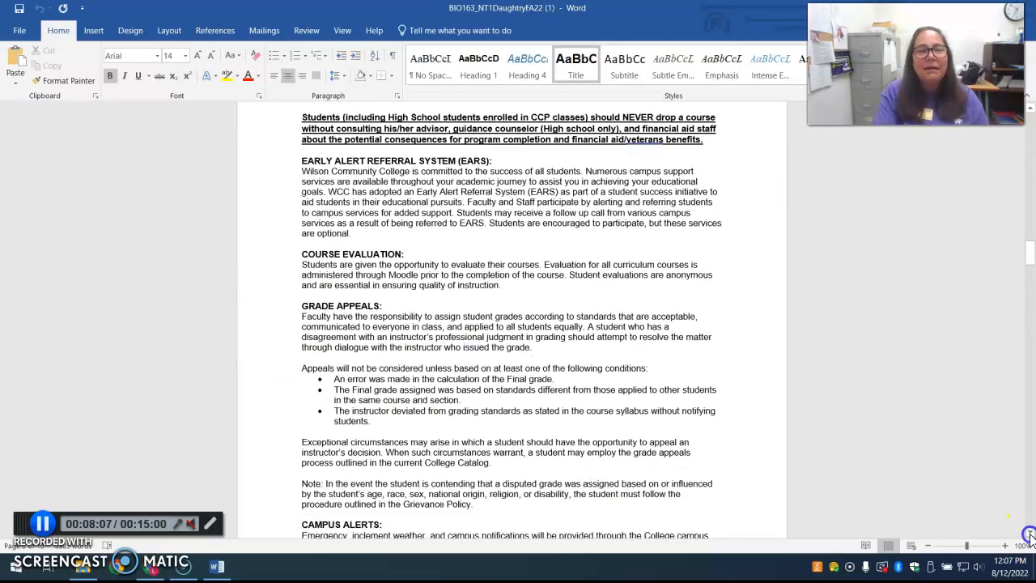
scroll(down, 3)
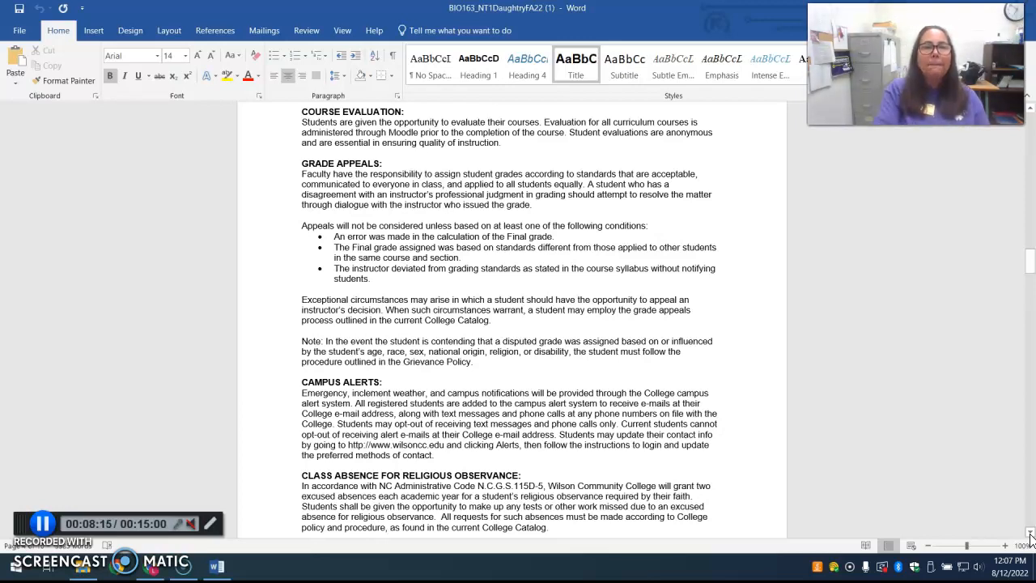
scroll(down, 3)
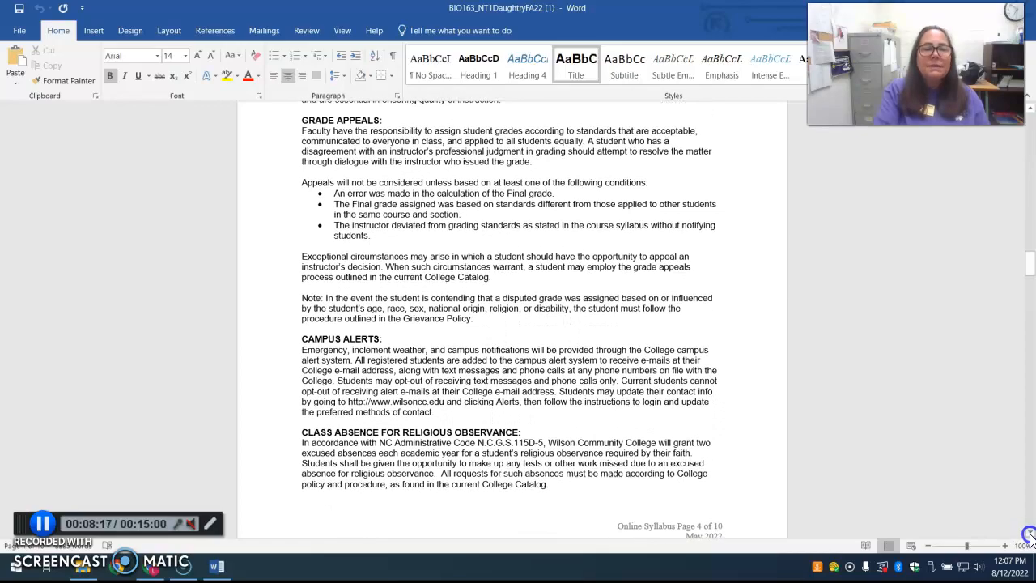
Bring syllabus page 5 into view: academic dishonesty, code of conduct, accessibility services and FERPA
scroll(down, 3)
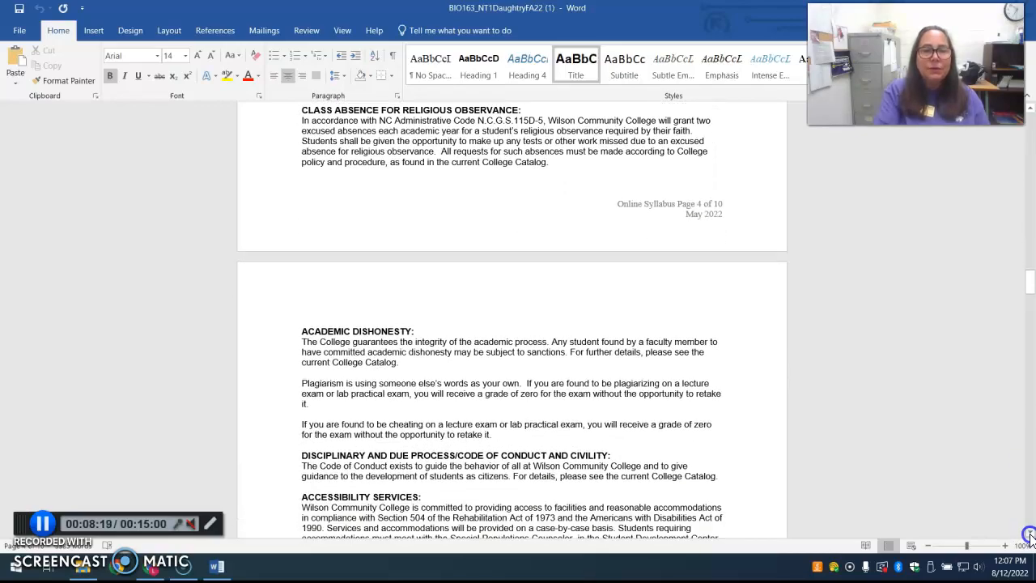
scroll(down, 3)
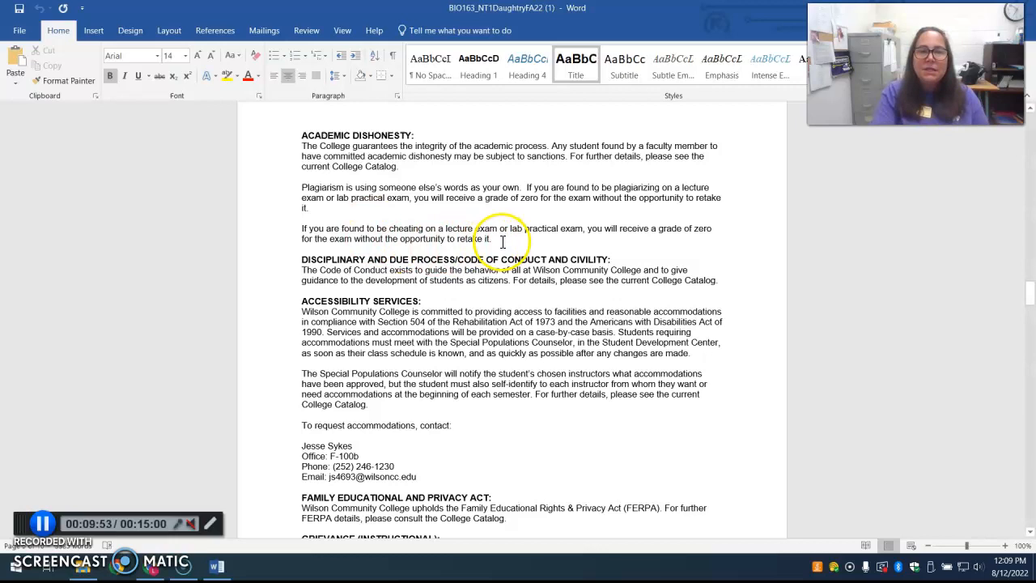
mouse_move(551, 247)
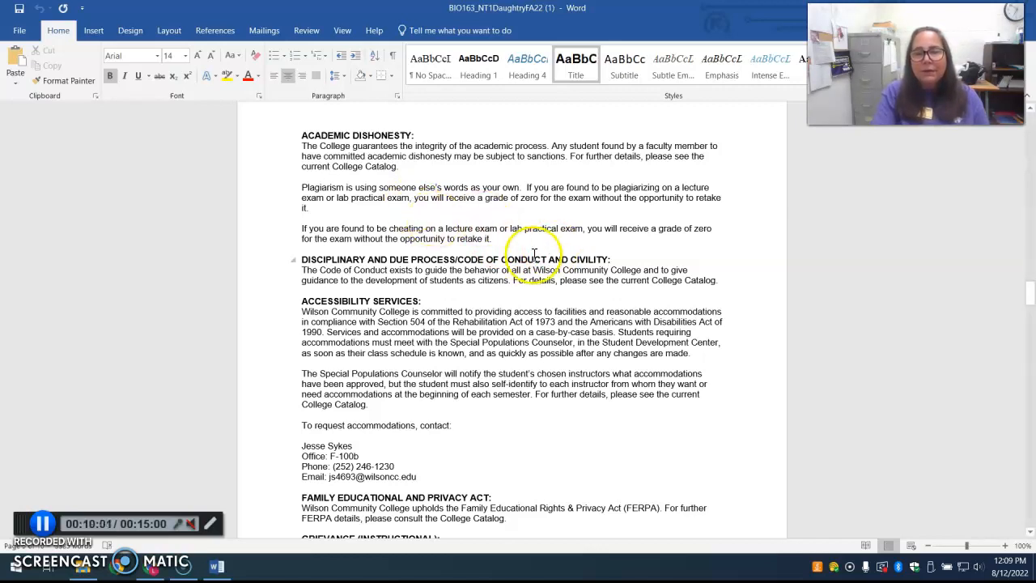
mouse_move(778, 261)
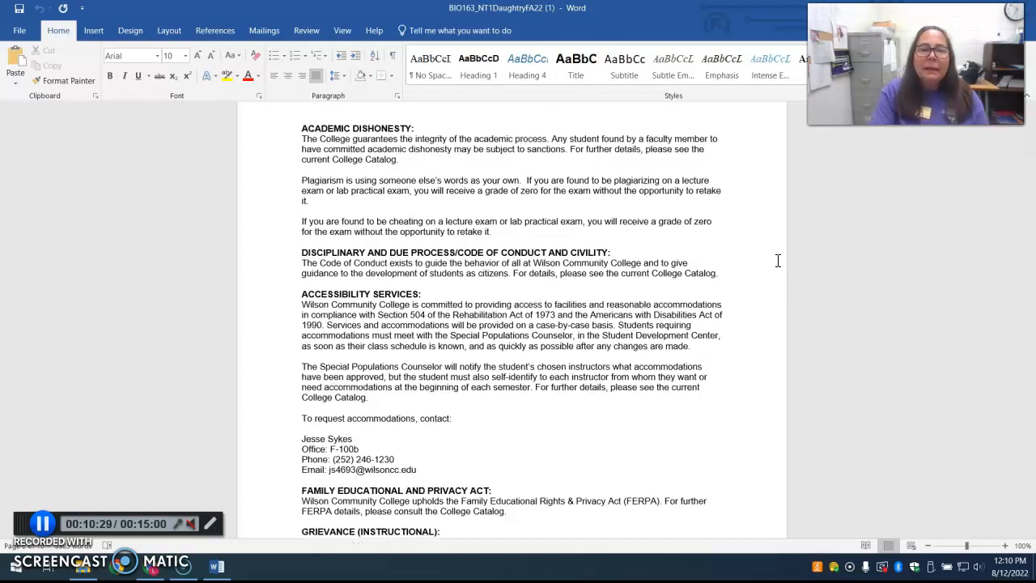
Reach the Course Schedule table listing weekly chapters, assignments and due dates from Aug 24
scroll(down, 3)
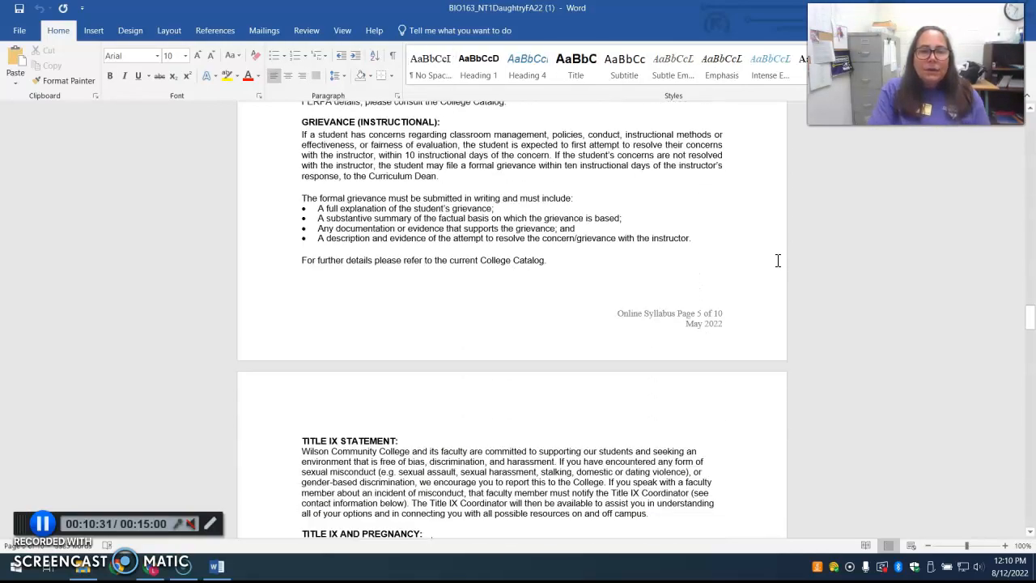
scroll(down, 3)
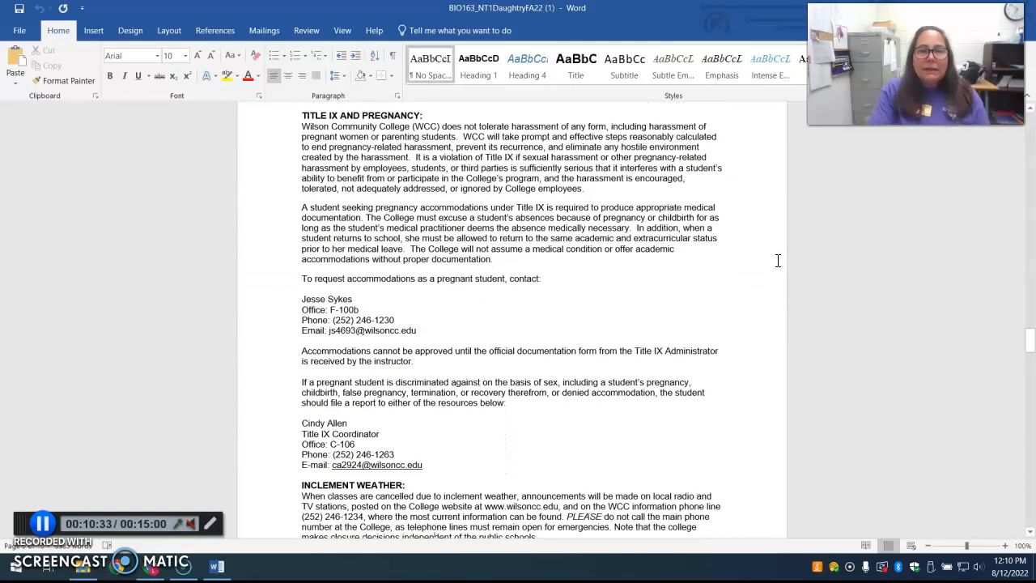
scroll(down, 3)
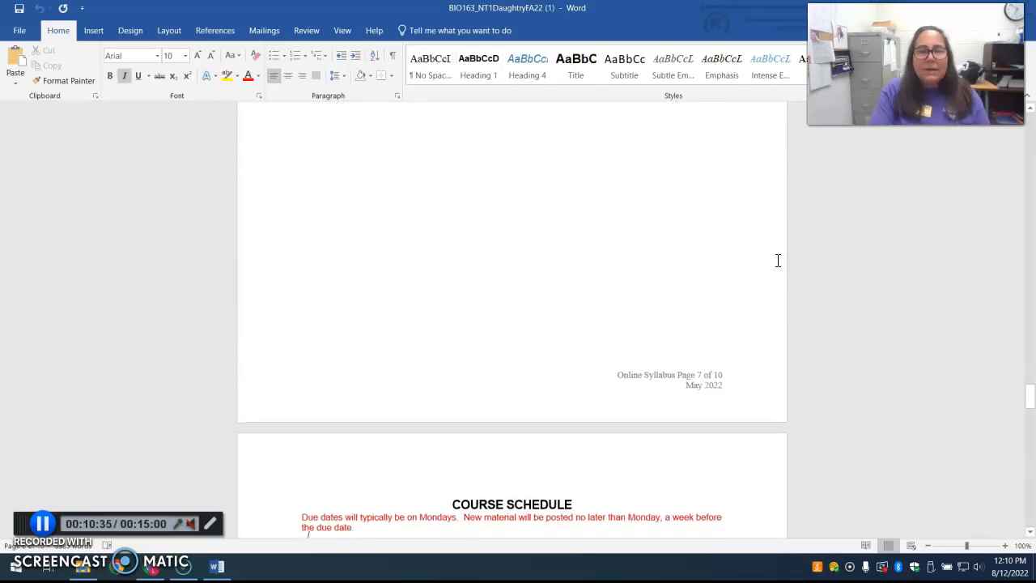
scroll(down, 3)
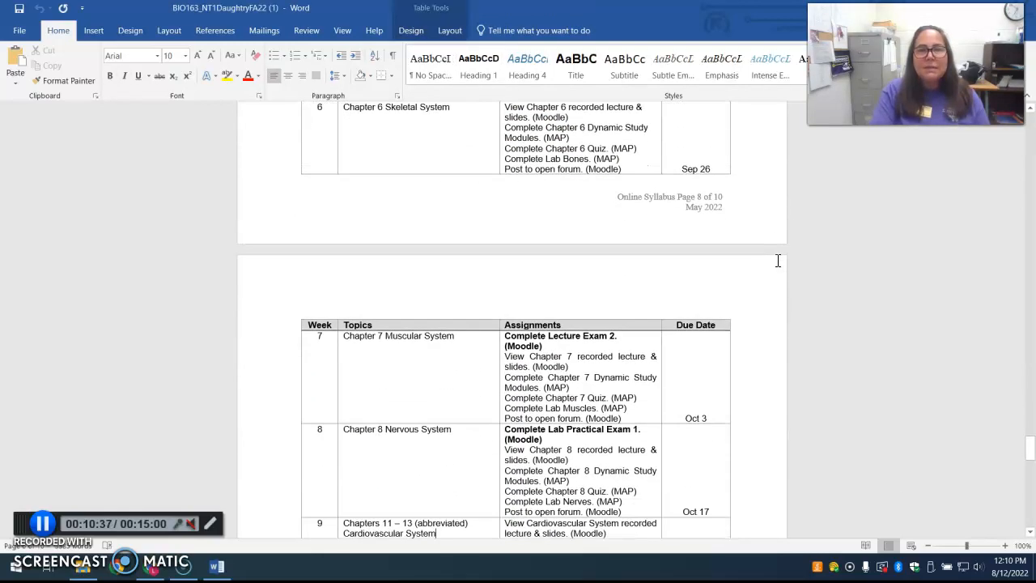
scroll(up, 3)
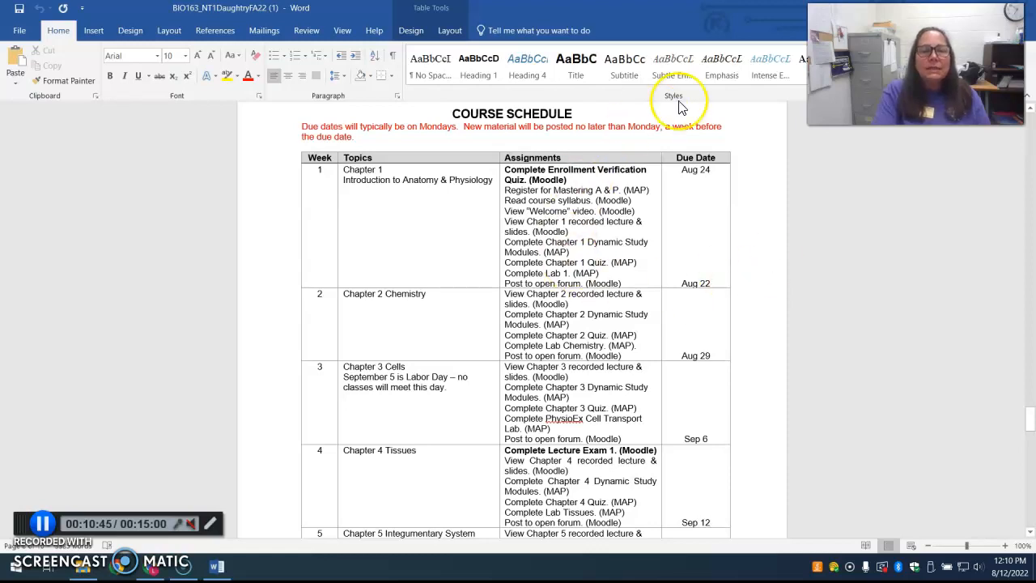
mouse_move(358, 280)
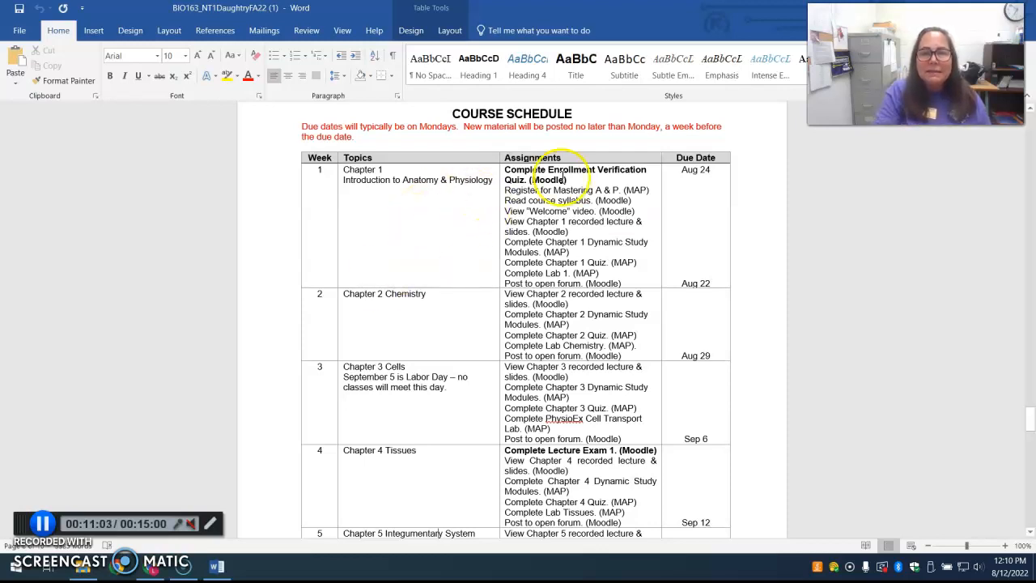
mouse_move(445, 225)
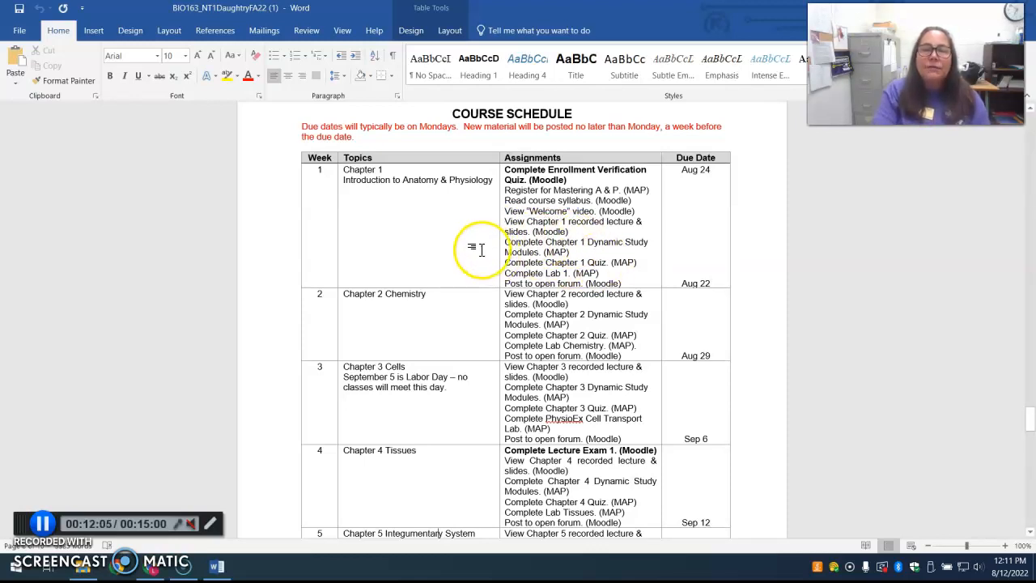
mouse_move(447, 236)
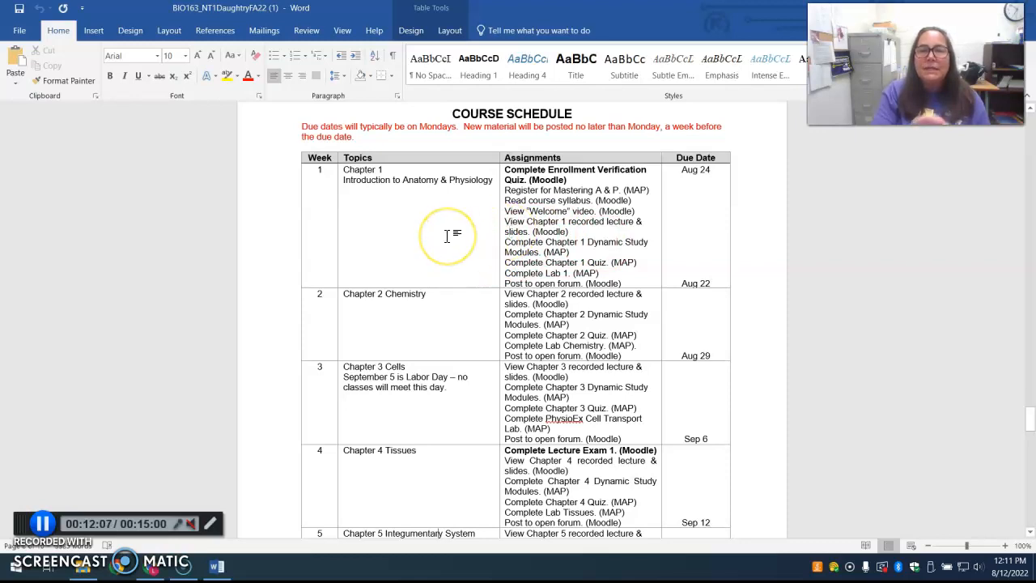
mouse_move(447, 235)
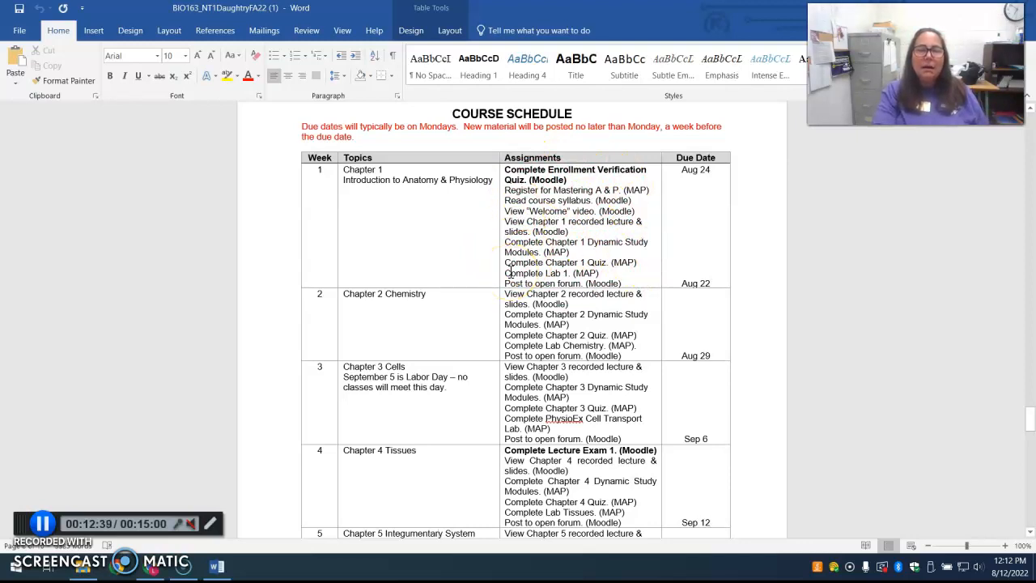
mouse_move(738, 306)
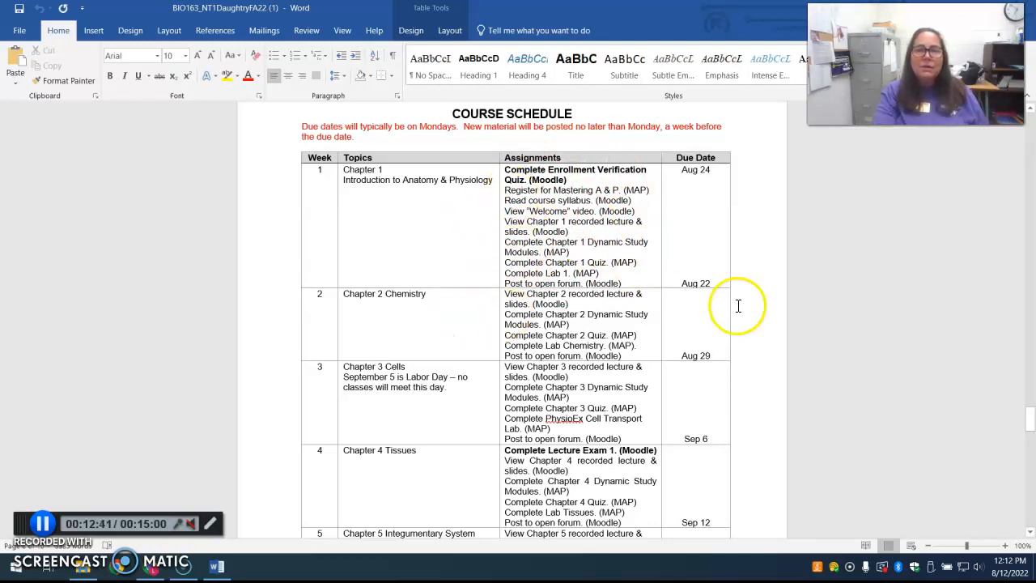
mouse_move(750, 341)
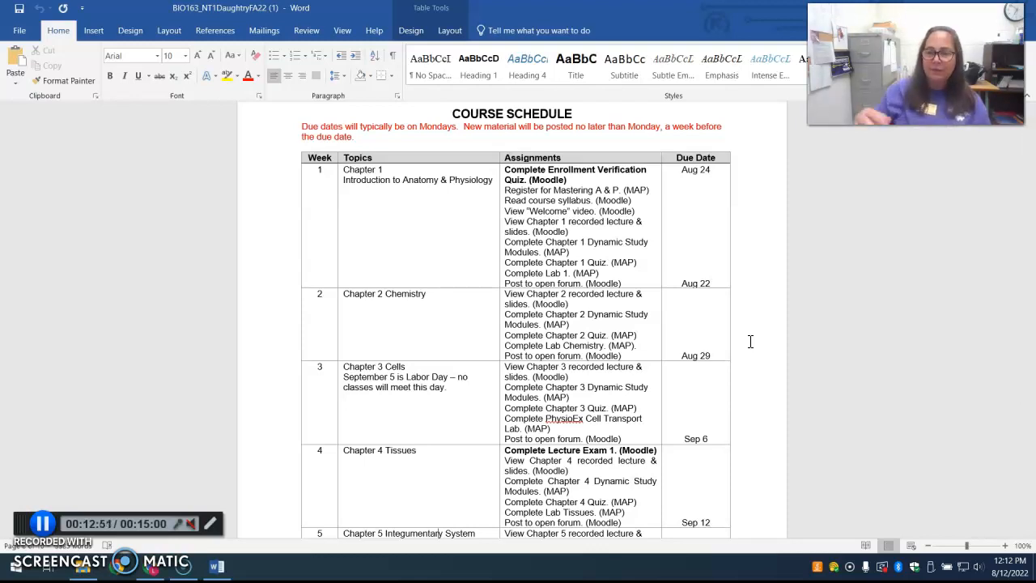
mouse_move(714, 109)
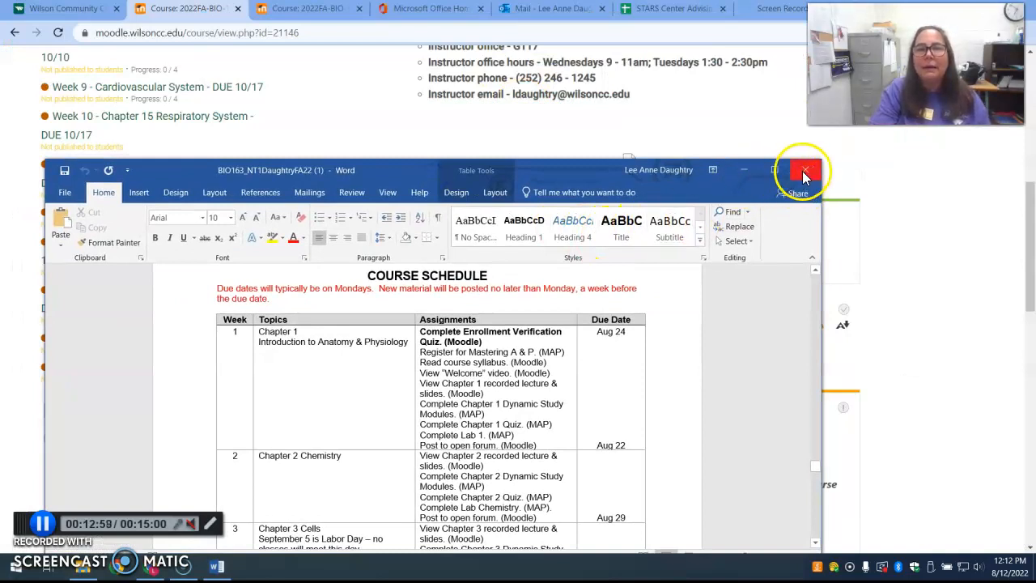
Close the Word syllabus and return to the Moodle course page's weekly chapter list
click(805, 170)
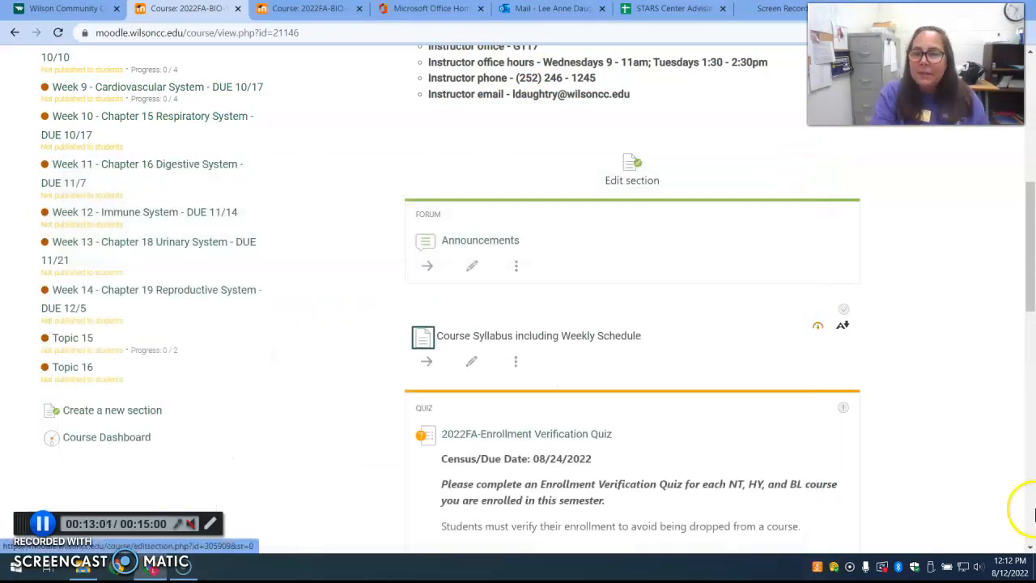
scroll(down, 3)
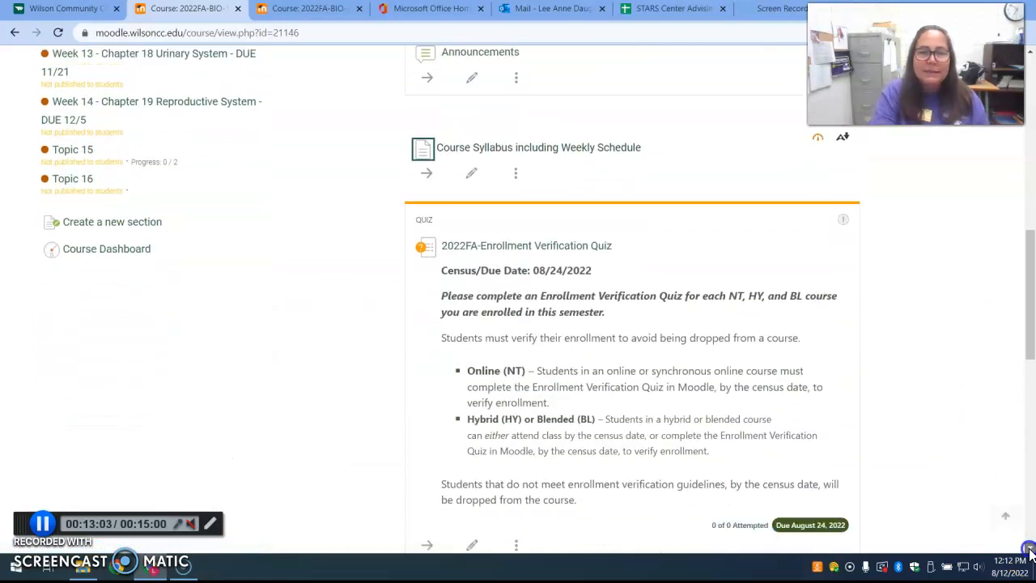
scroll(down, 3)
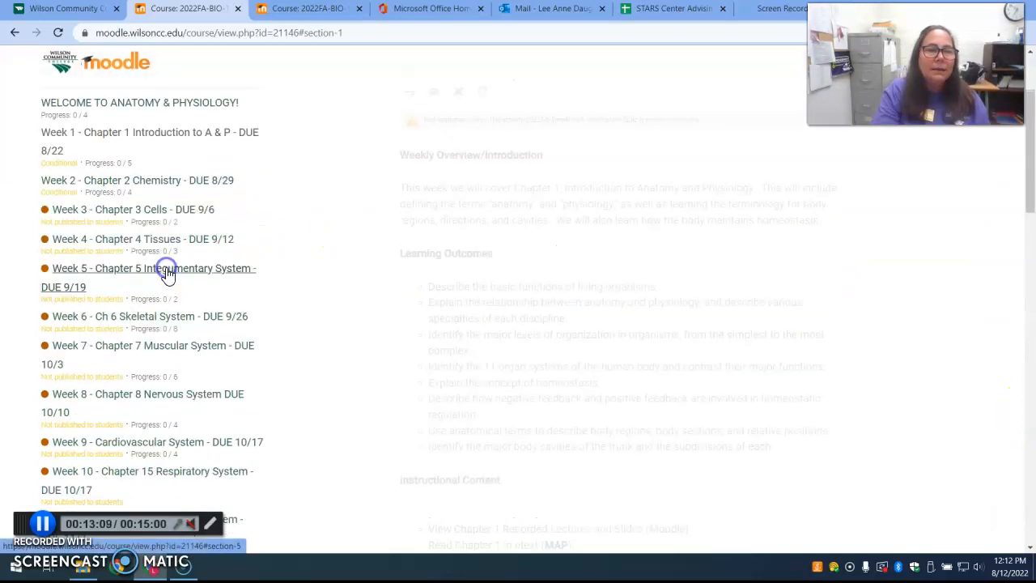
Bring the Week 1 - Chapter 1 Introduction to A & P overview and learning outcomes into view
scroll(up, 3)
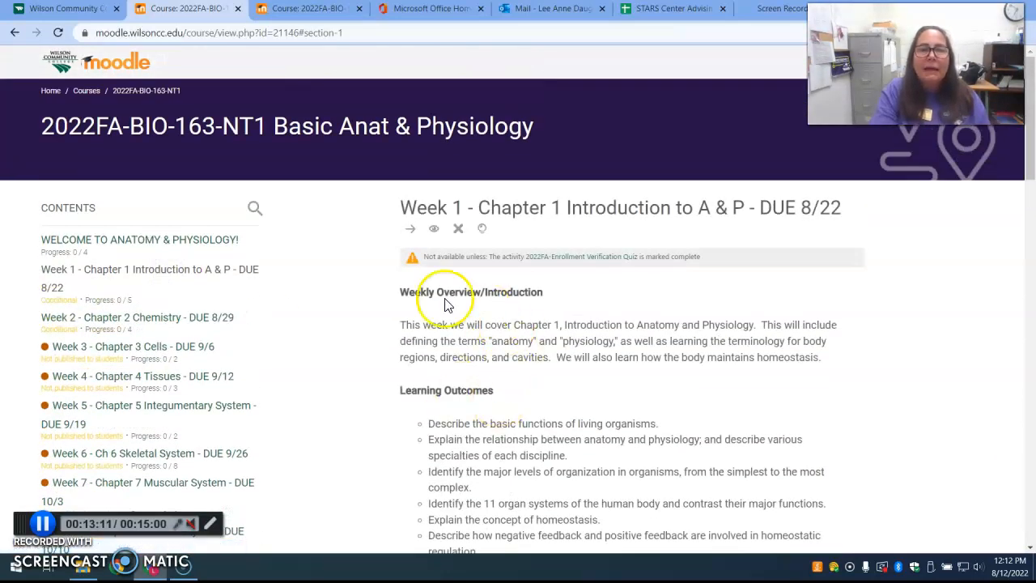
mouse_move(389, 320)
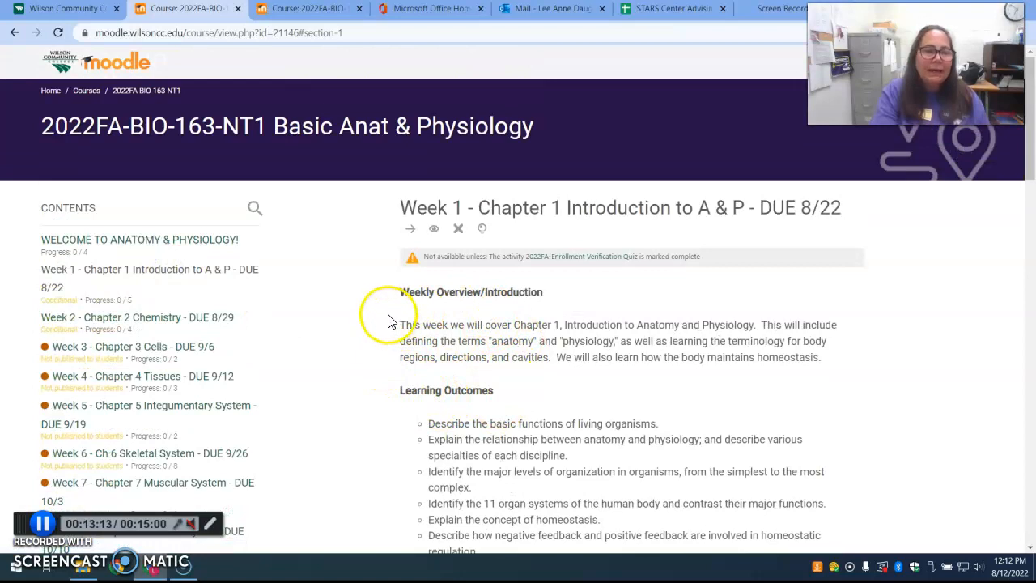
mouse_move(502, 312)
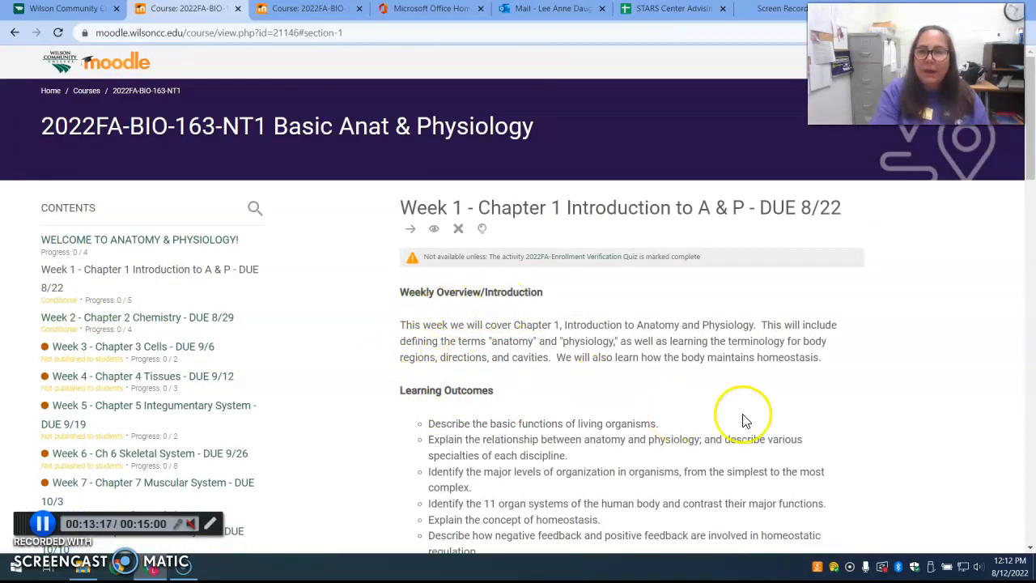
scroll(down, 3)
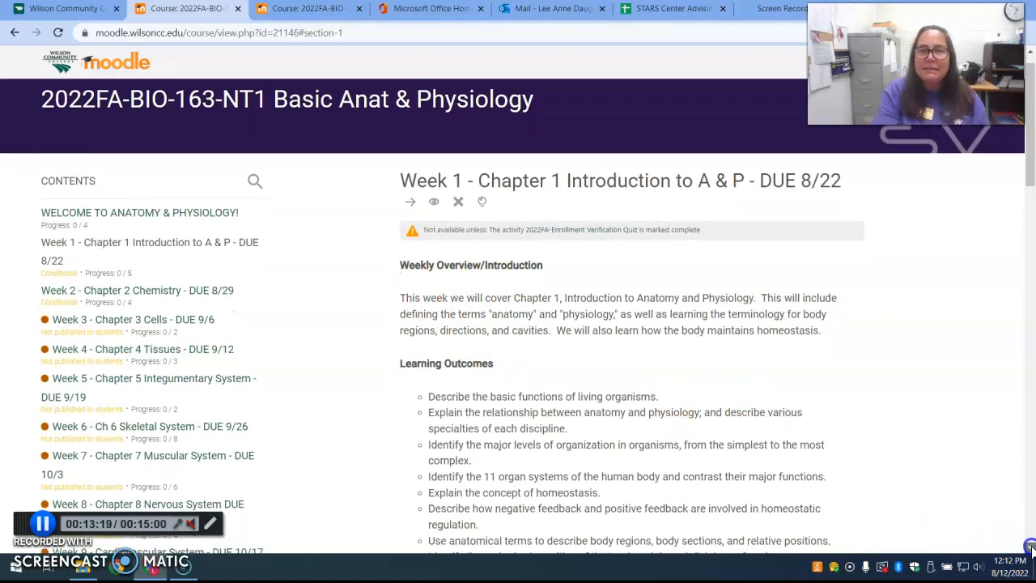
scroll(down, 3)
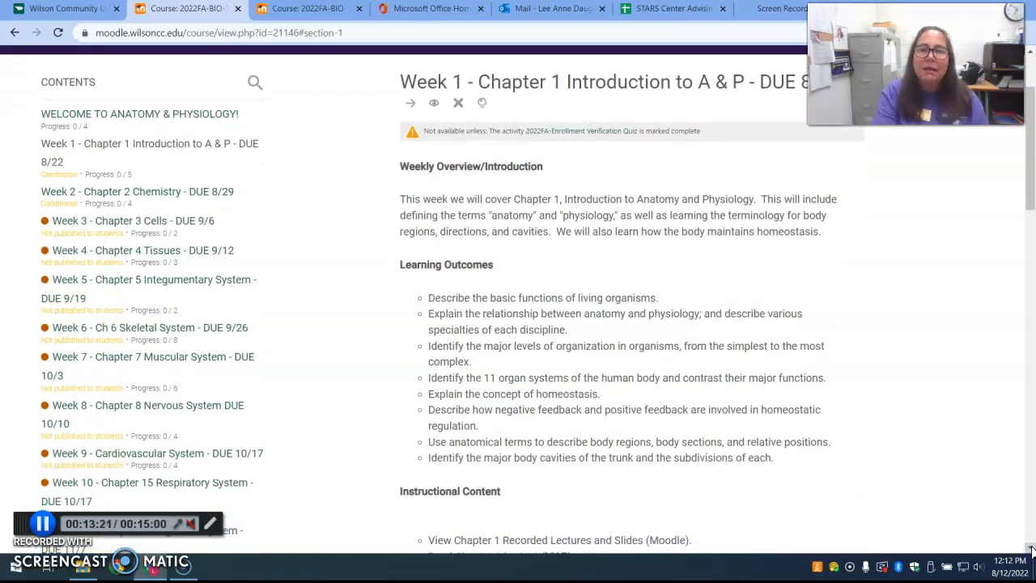
scroll(down, 3)
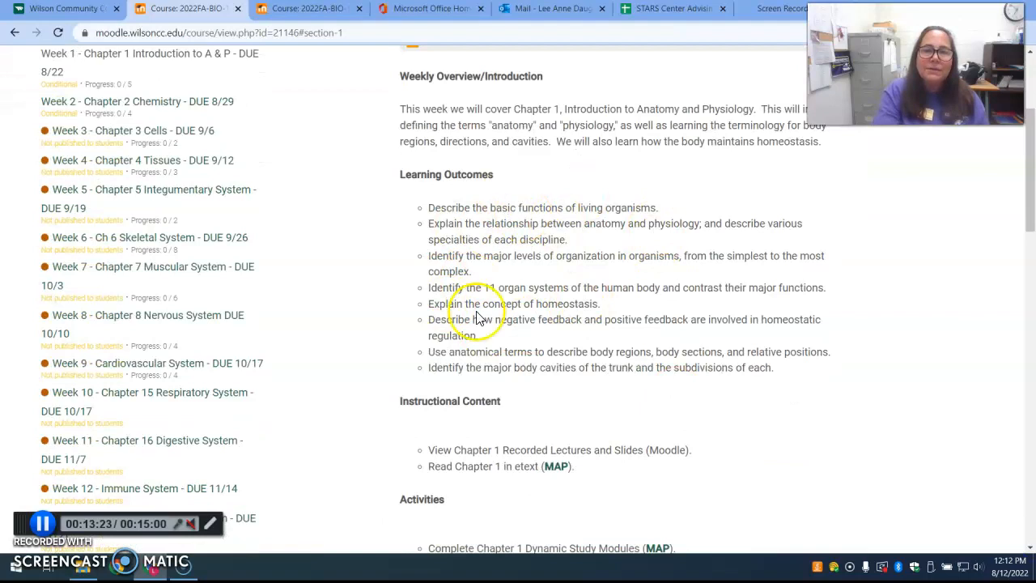
mouse_move(1029, 555)
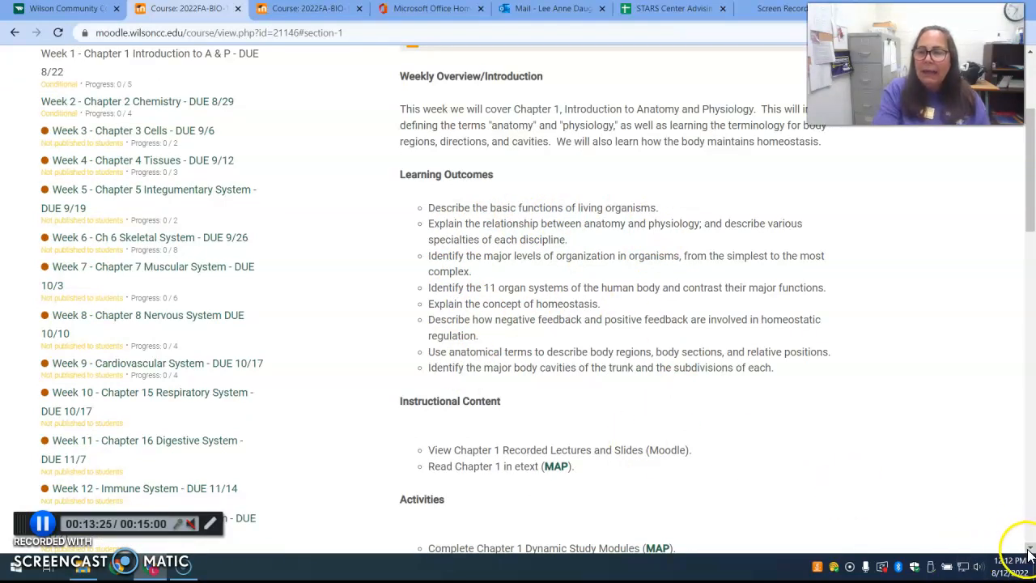
Reveal Week 1's Instructional Content, Activities and Assessments, with the Chapter 1 Quiz due August 22
scroll(down, 3)
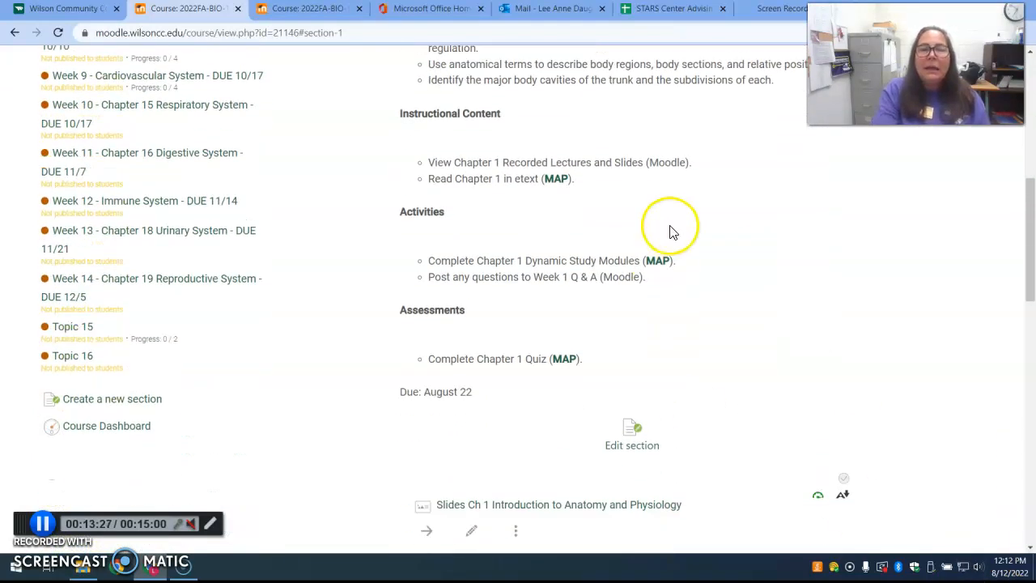
mouse_move(597, 168)
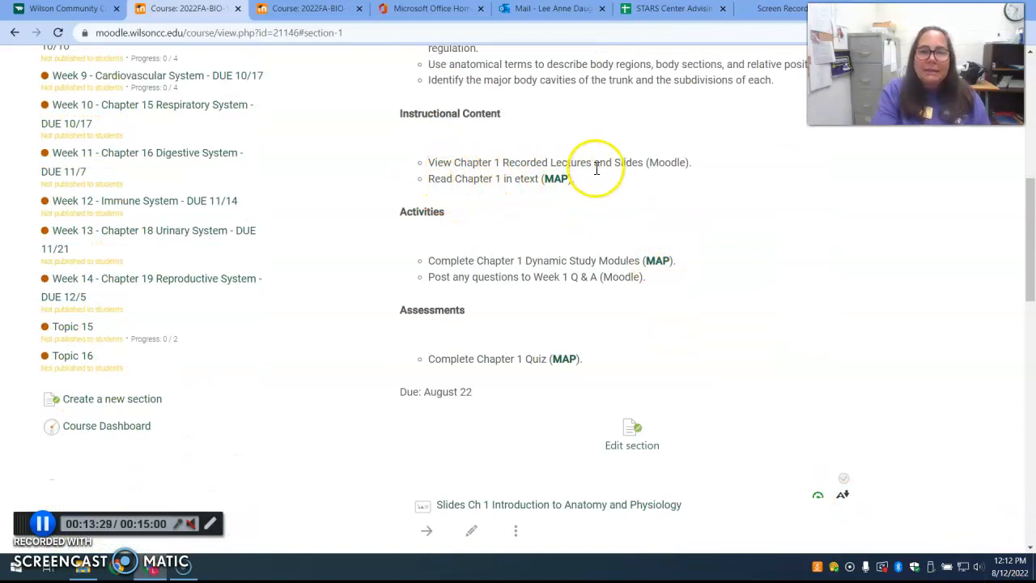
mouse_move(558, 199)
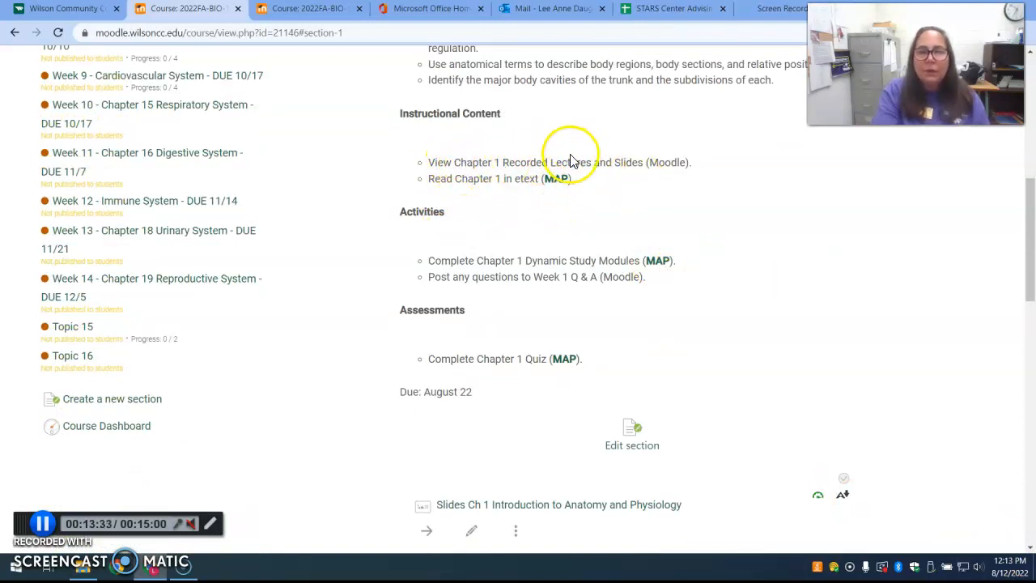
mouse_move(558, 190)
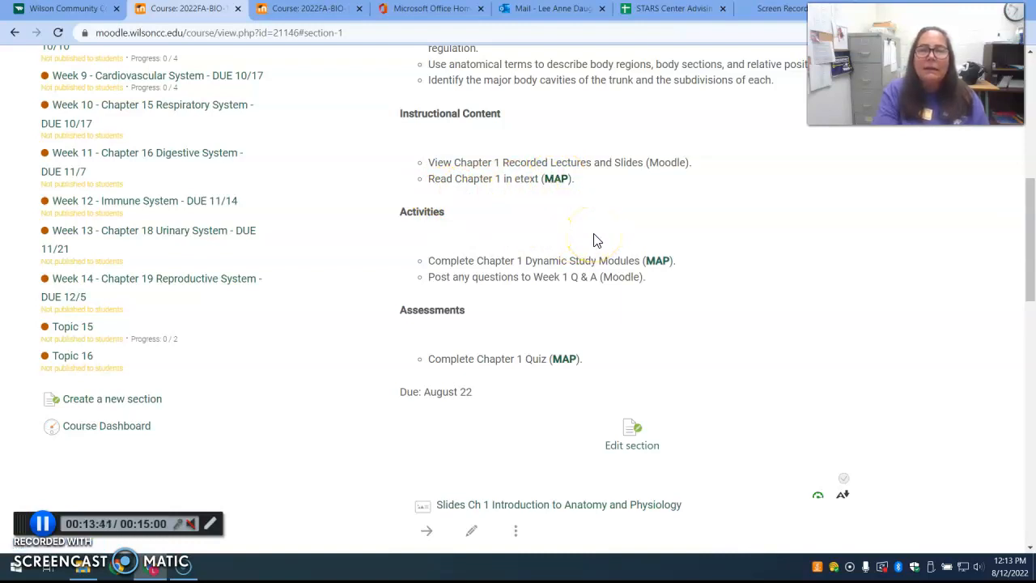
mouse_move(558, 186)
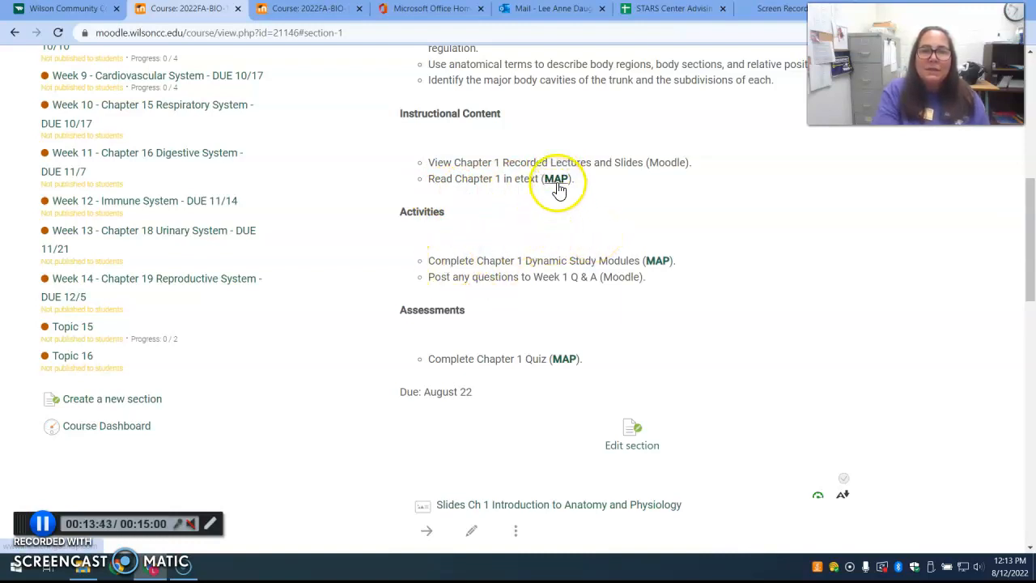
mouse_move(620, 217)
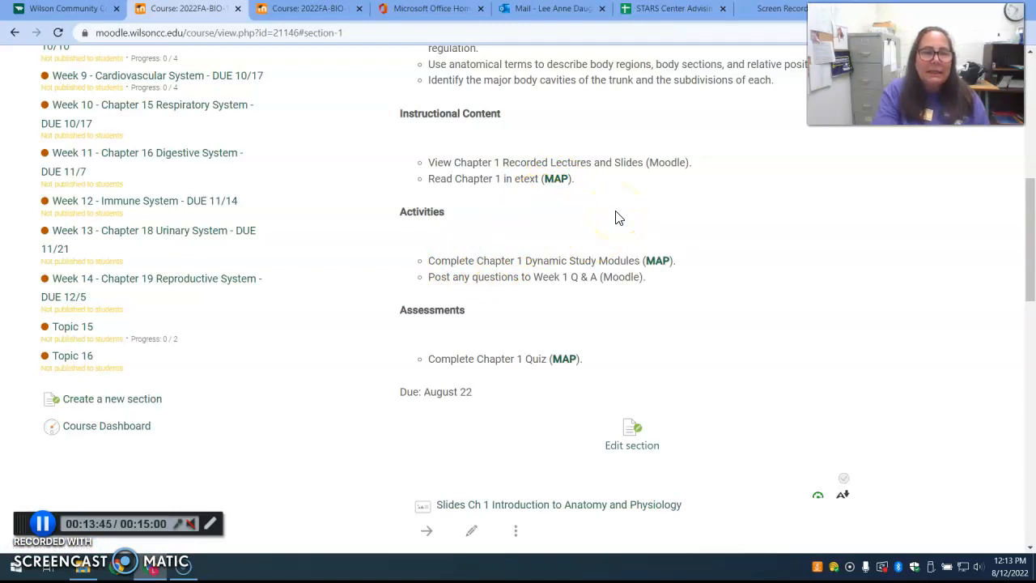
mouse_move(586, 190)
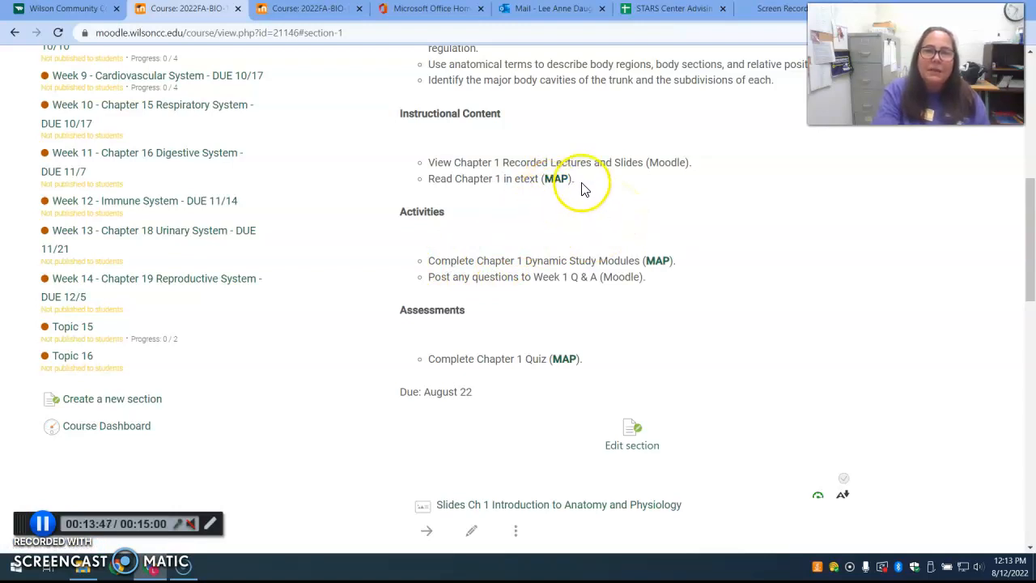
mouse_move(437, 267)
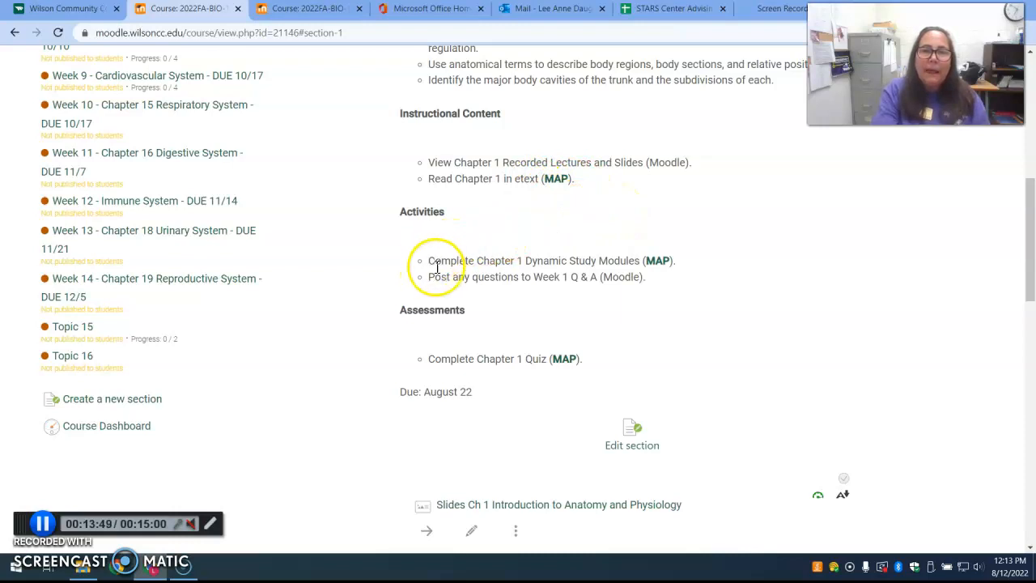
mouse_move(557, 271)
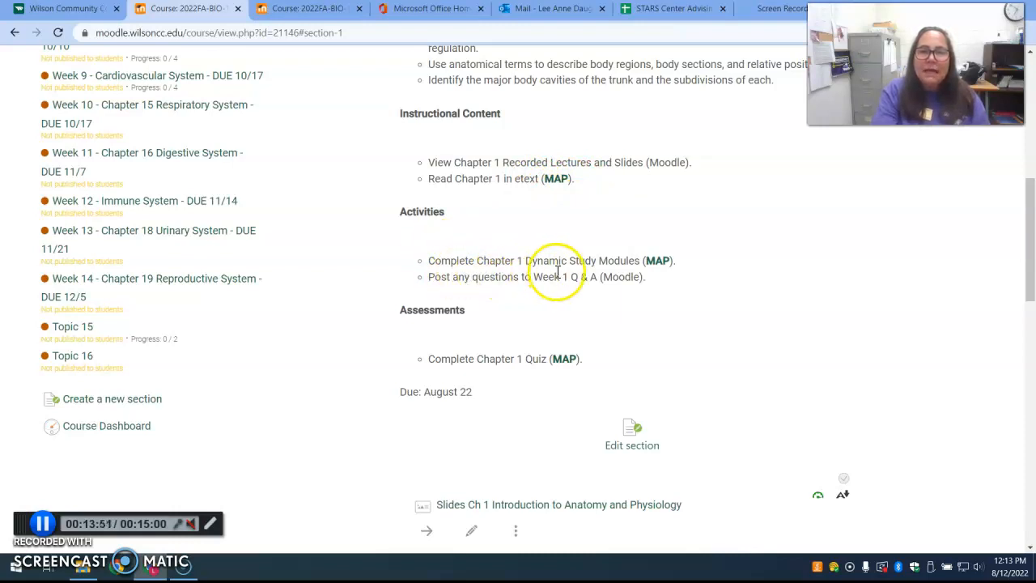
mouse_move(575, 301)
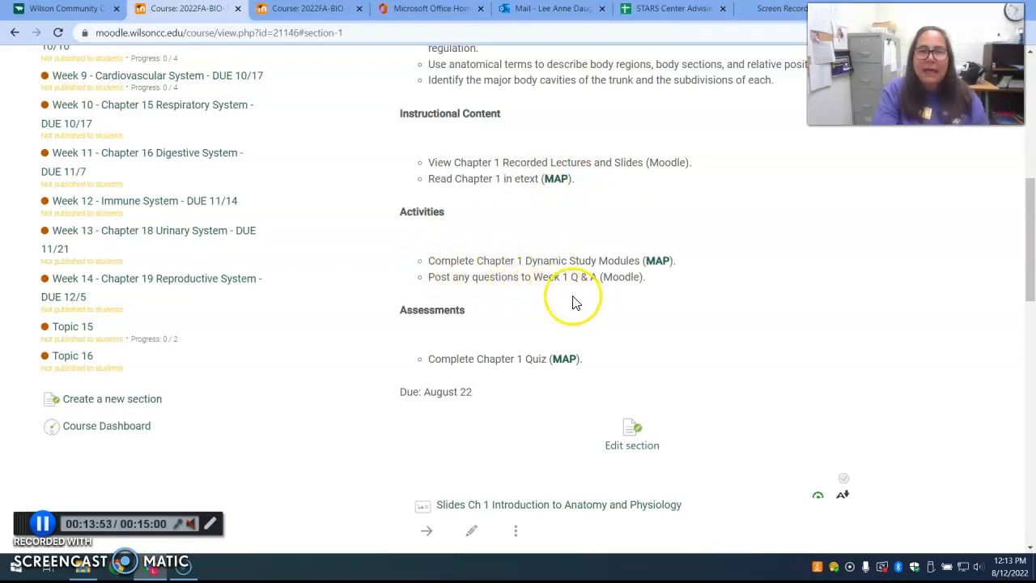
mouse_move(595, 296)
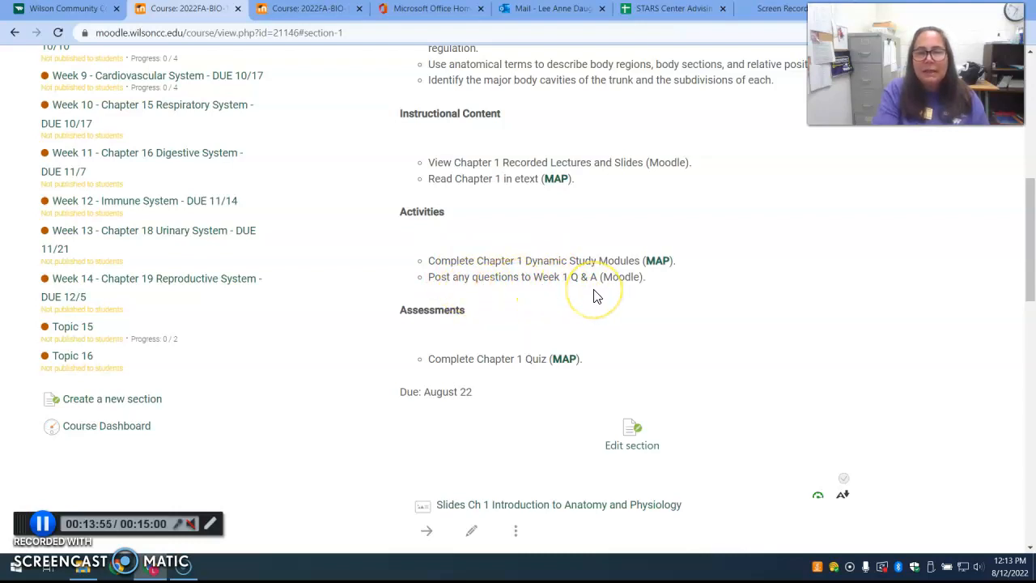
mouse_move(596, 291)
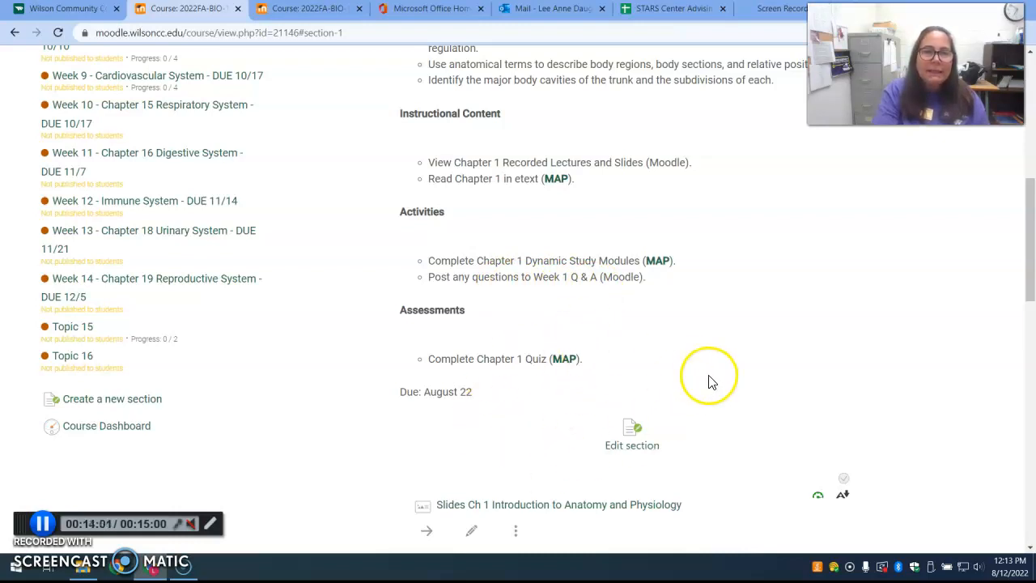
mouse_move(600, 377)
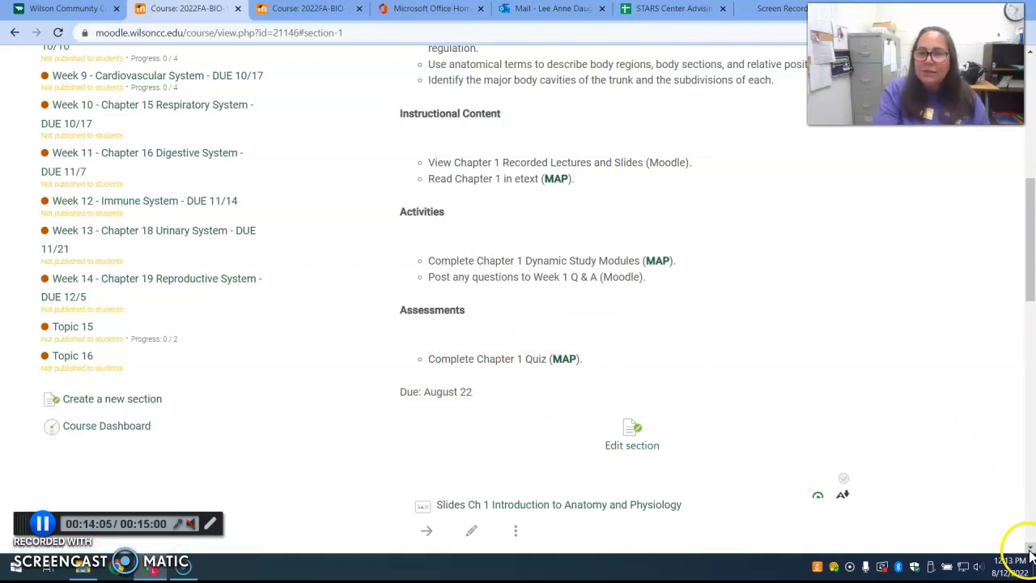
Show the Chapter 1 slides, recorded lectures, anterior/posterior terminology views and the Q&A forum
scroll(down, 3)
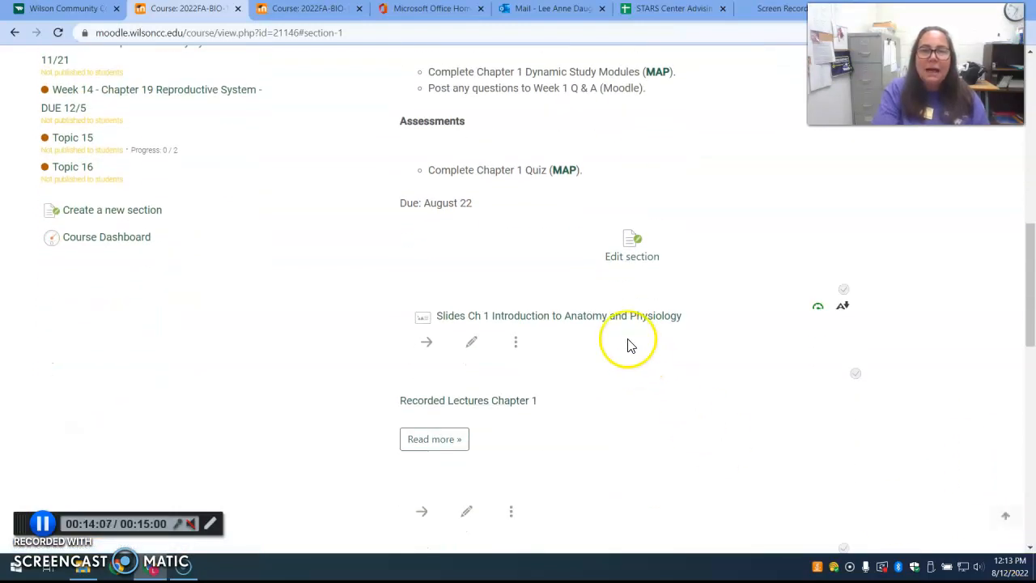
mouse_move(948, 536)
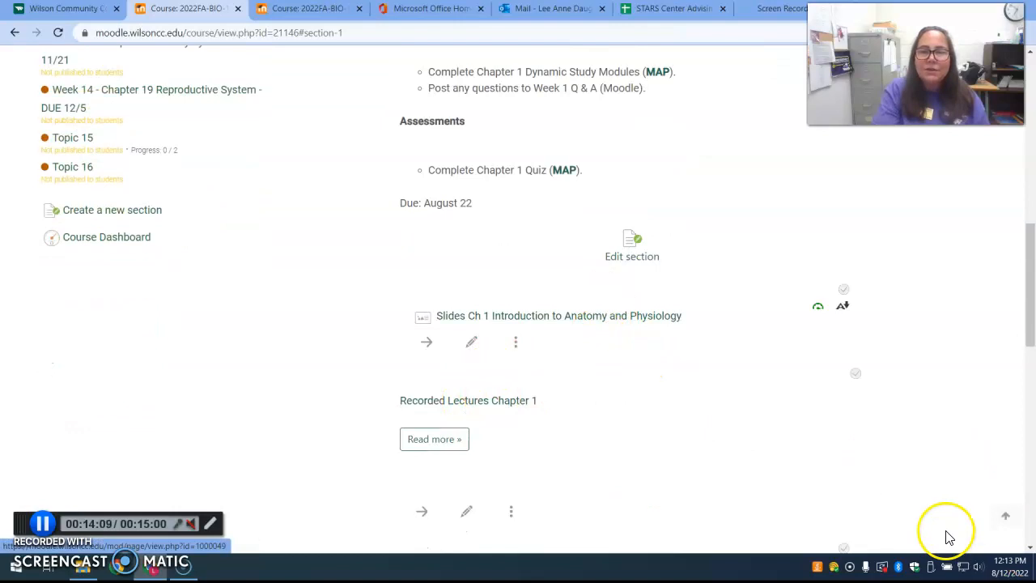
scroll(down, 3)
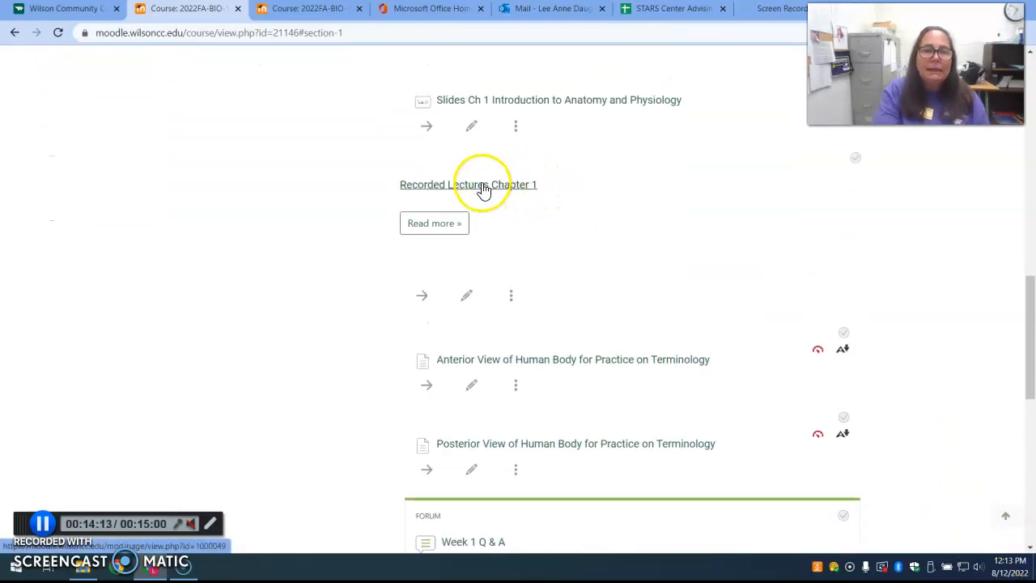
mouse_move(587, 203)
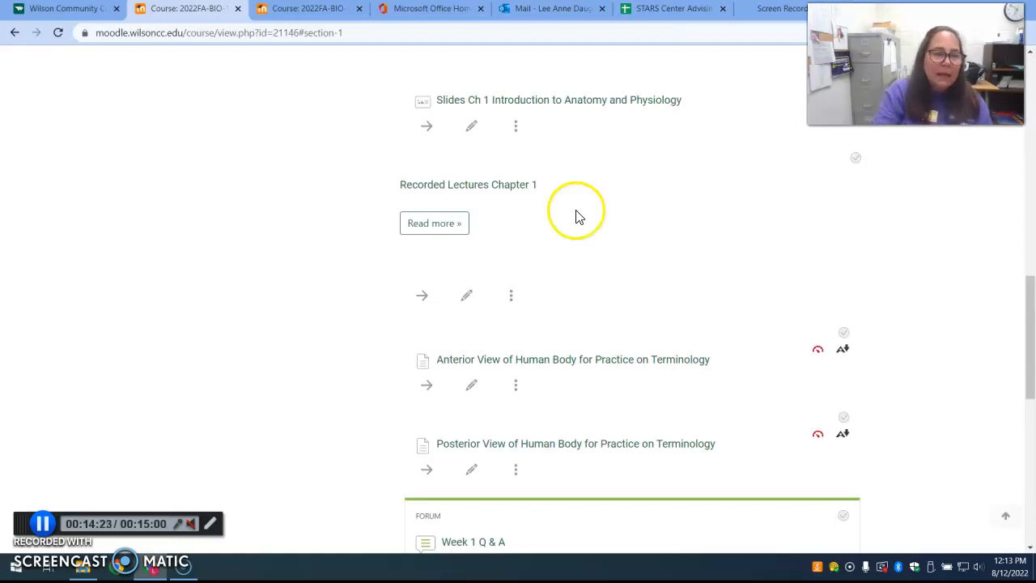
mouse_move(516, 360)
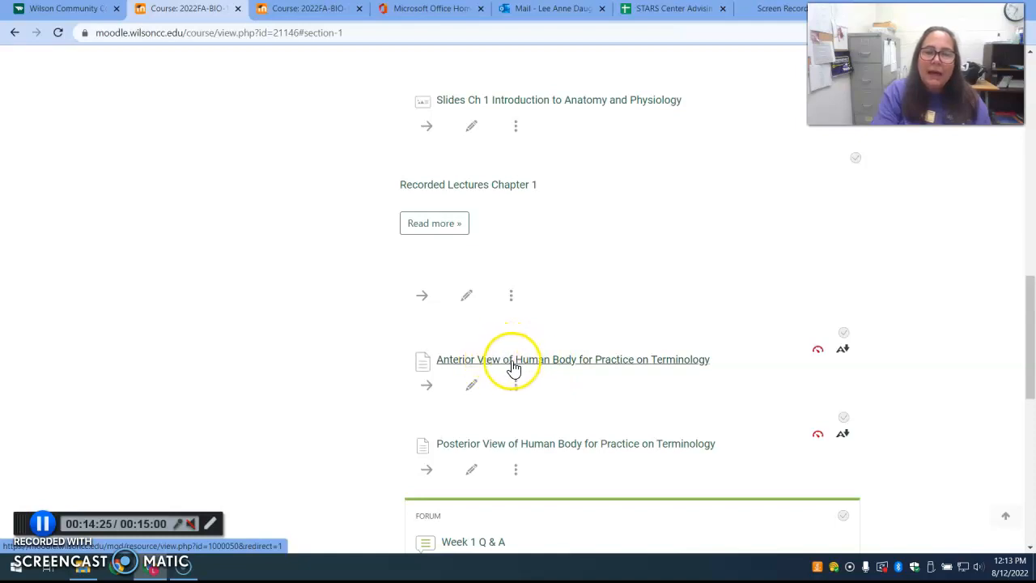
mouse_move(566, 407)
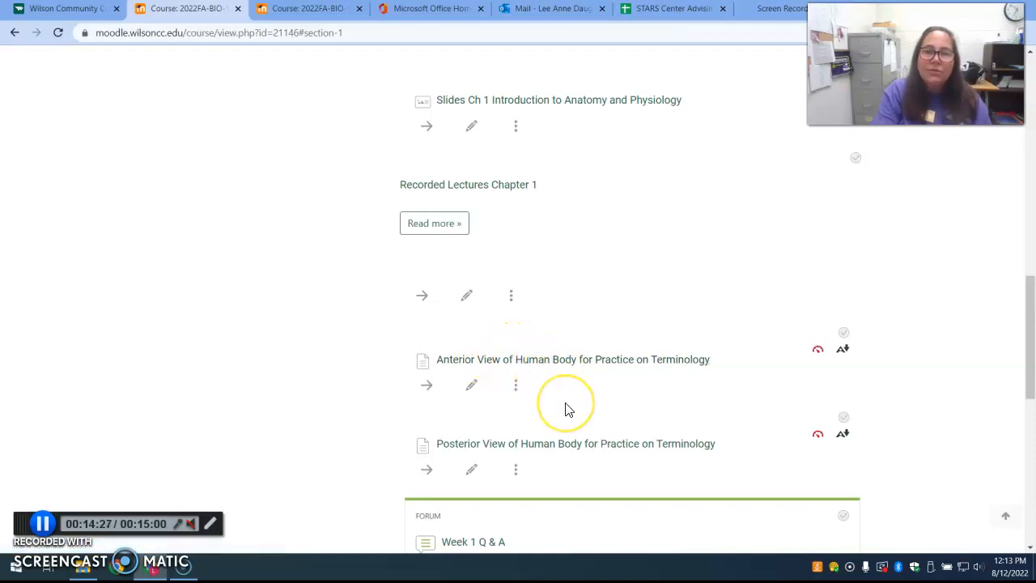
mouse_move(595, 396)
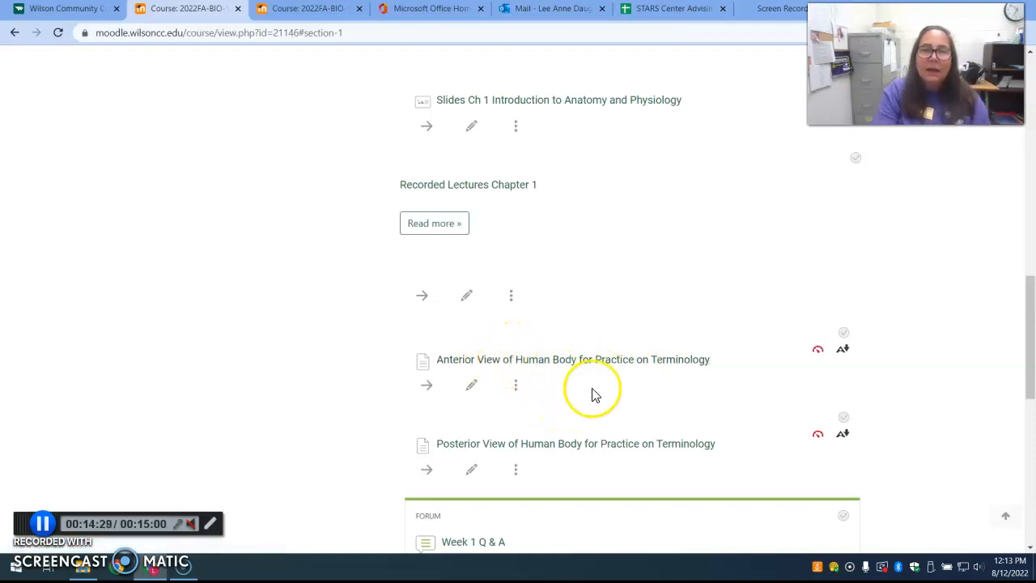
mouse_move(623, 405)
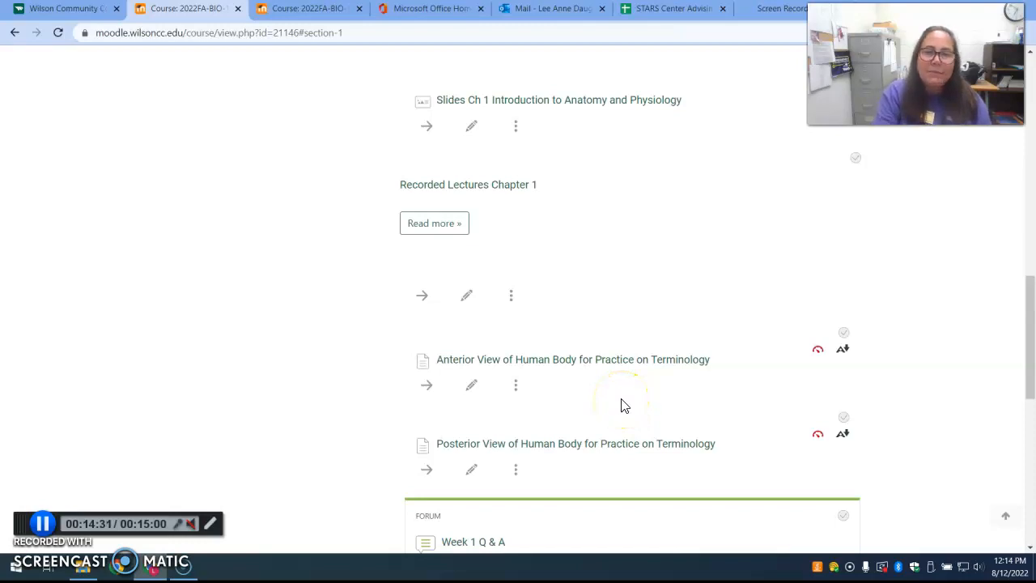
mouse_move(937, 533)
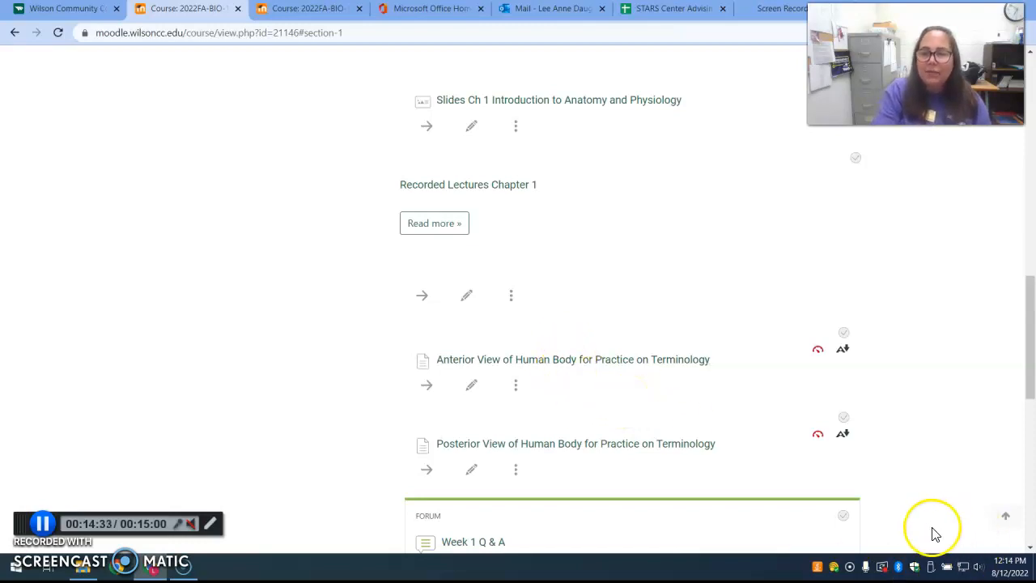
Scroll down to the Week 1 Q & A forum and its posting-instructions description
scroll(down, 3)
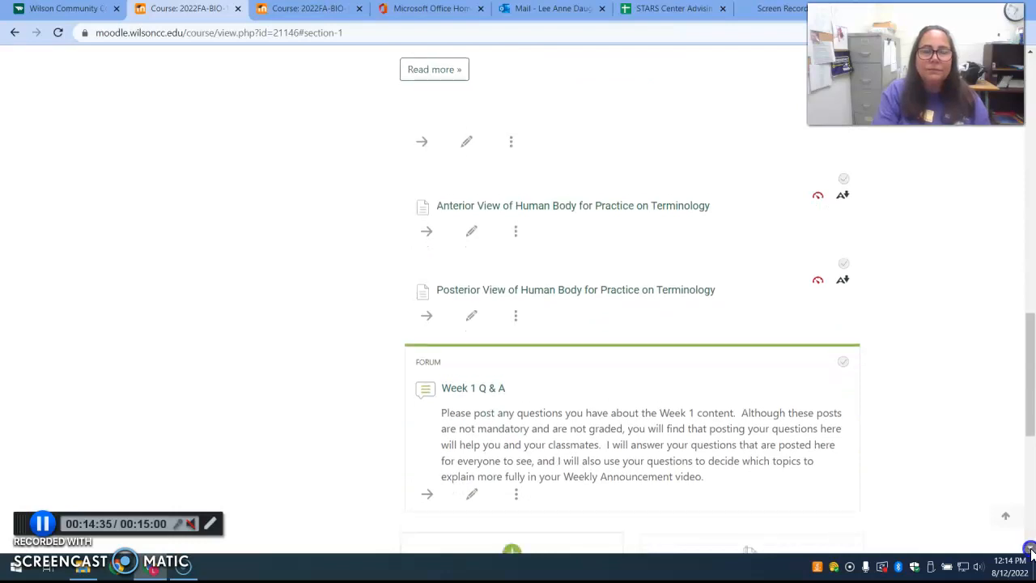
scroll(down, 3)
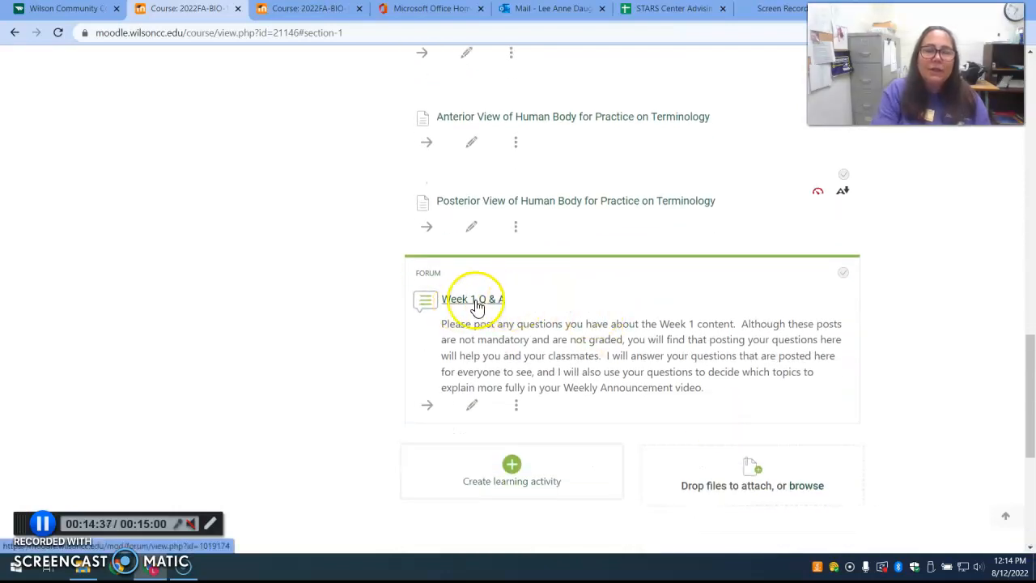
mouse_move(405, 377)
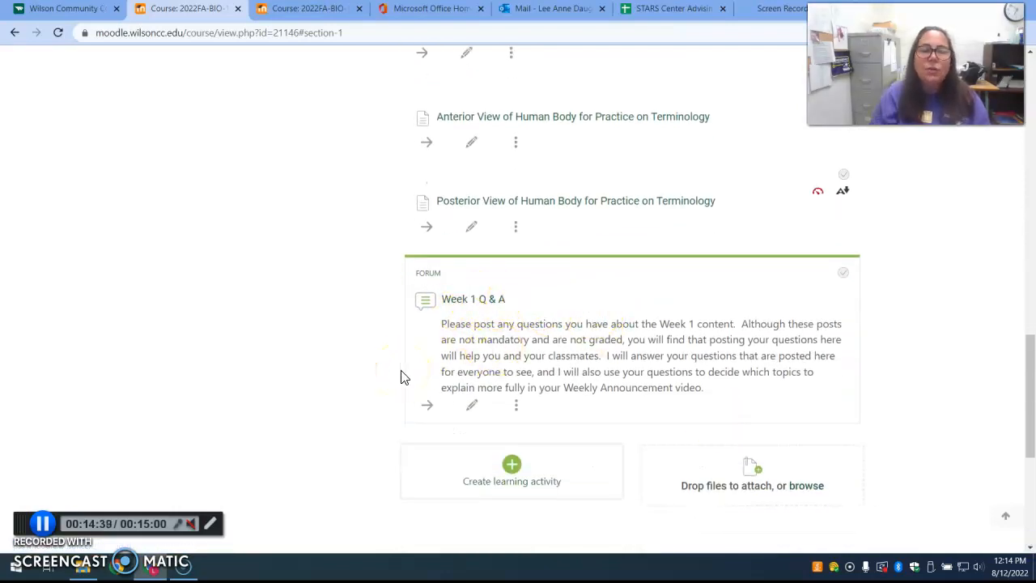